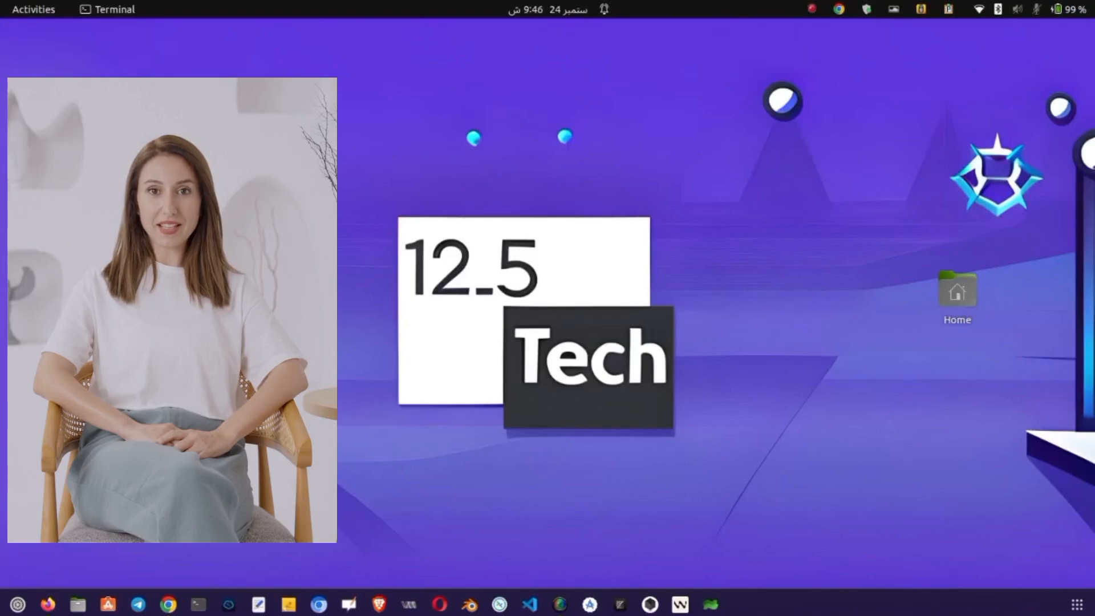
Run scrcpy from a terminal to mirror the Android phone's home screen.
click(199, 605)
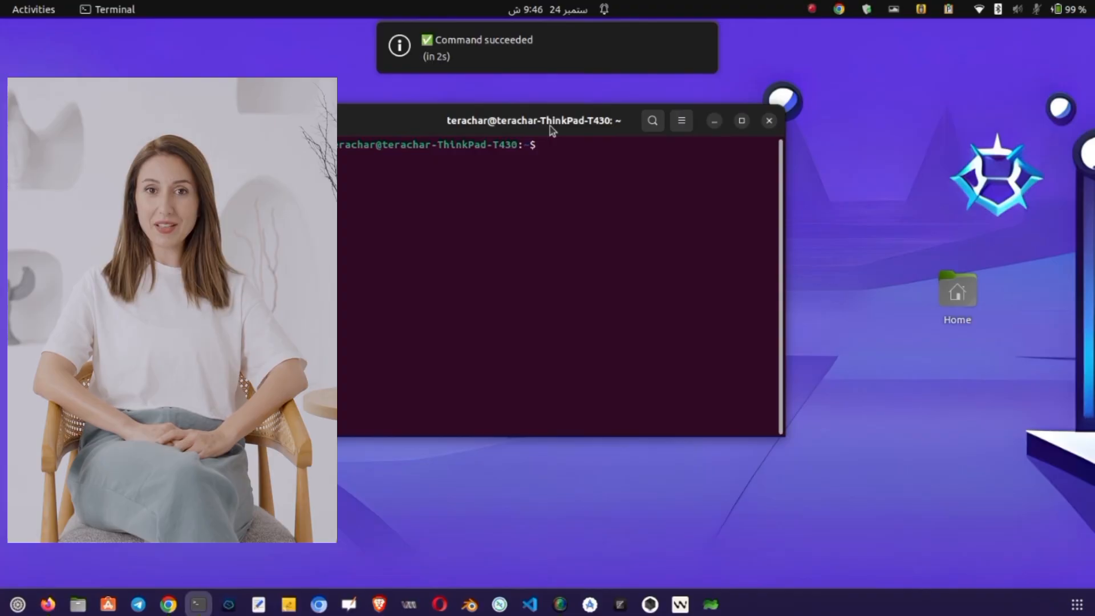
text(scrcpy)
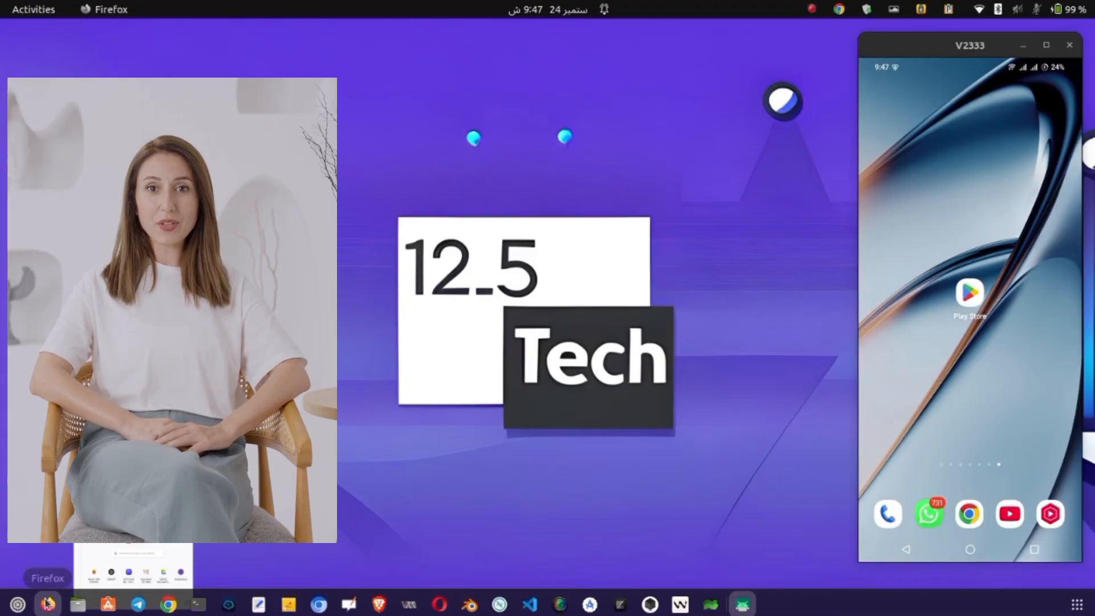
Search 'udp custom' in Firefox and open the udpcustom.online UDP CONFIGS home page.
click(48, 604)
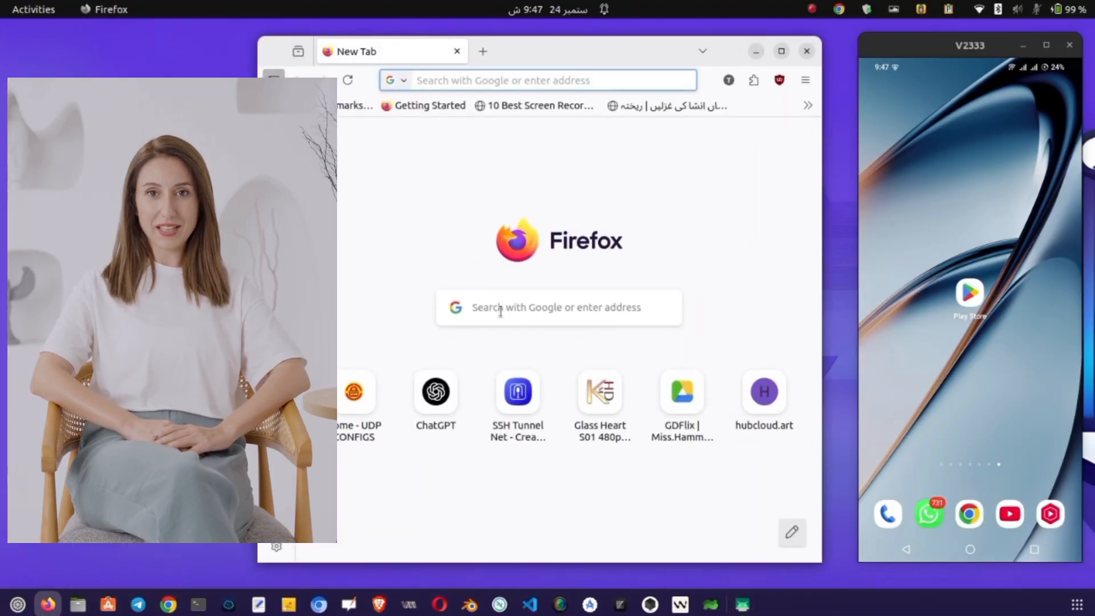
text(udp cu)
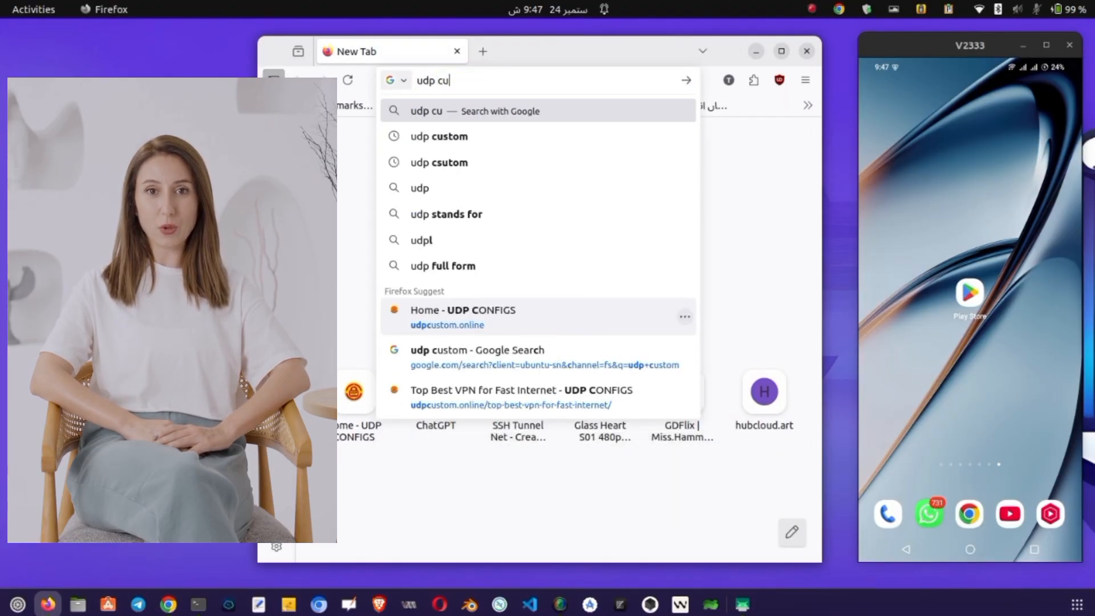
click(439, 136)
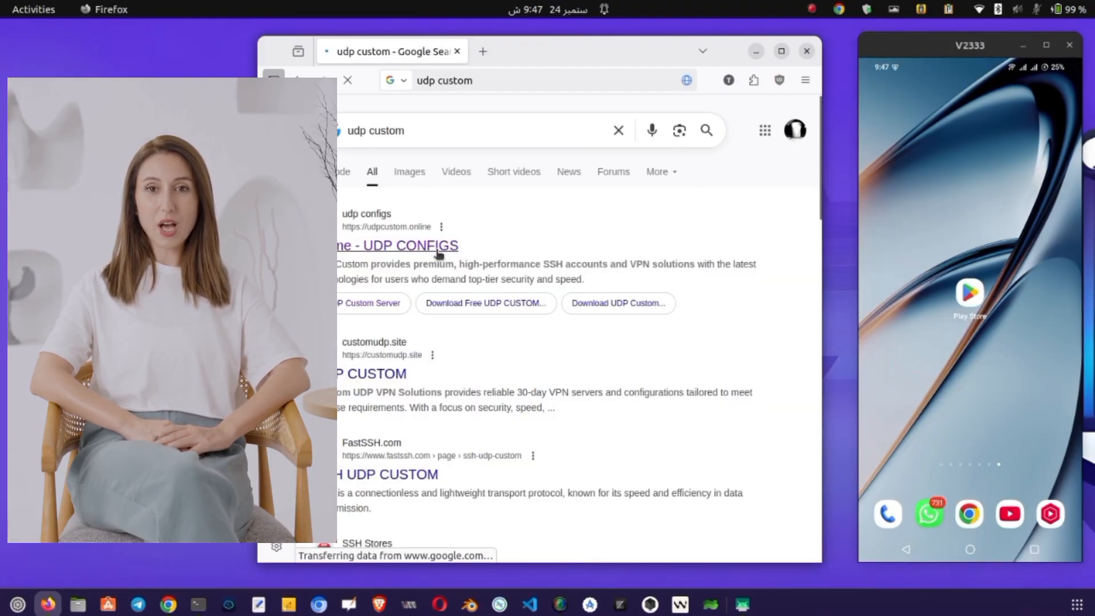
click(396, 245)
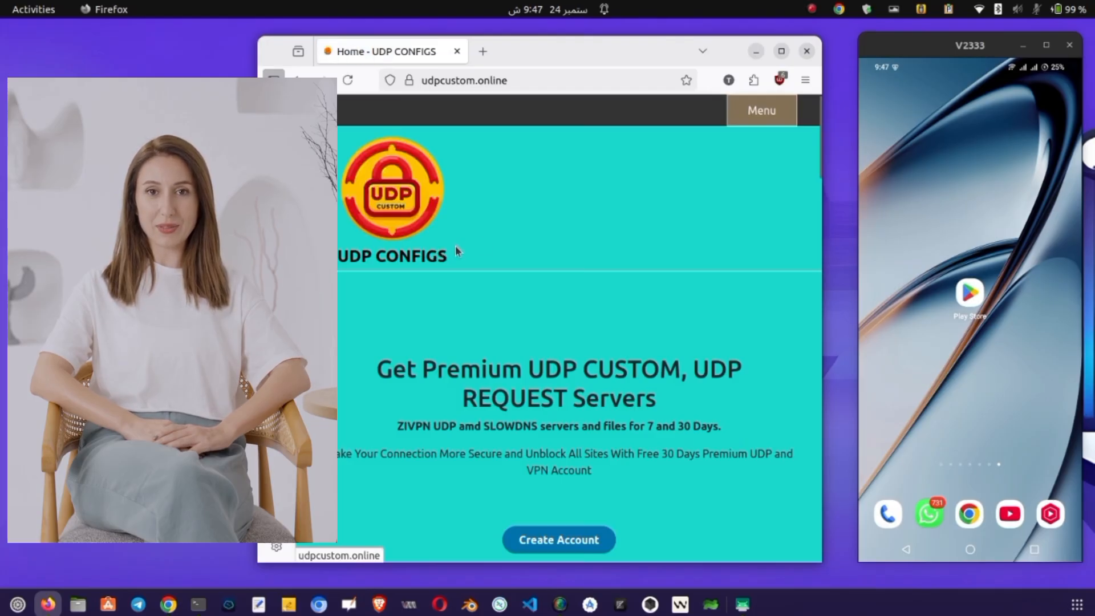
mouse_move(830, 158)
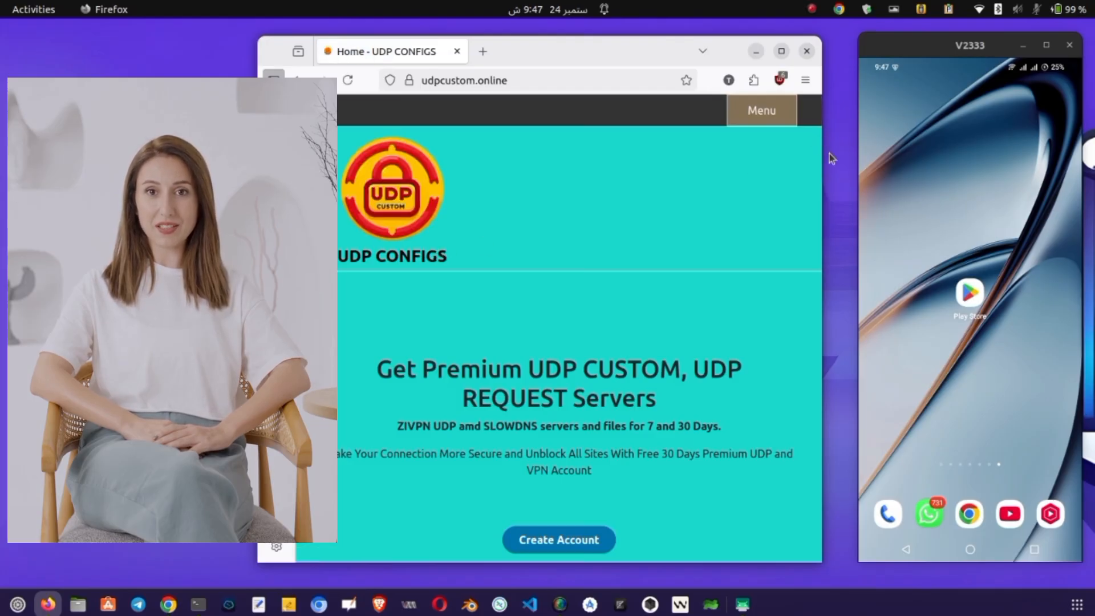
Open the udpcustom.online site menu and expand its SSH Servers submenu.
click(761, 110)
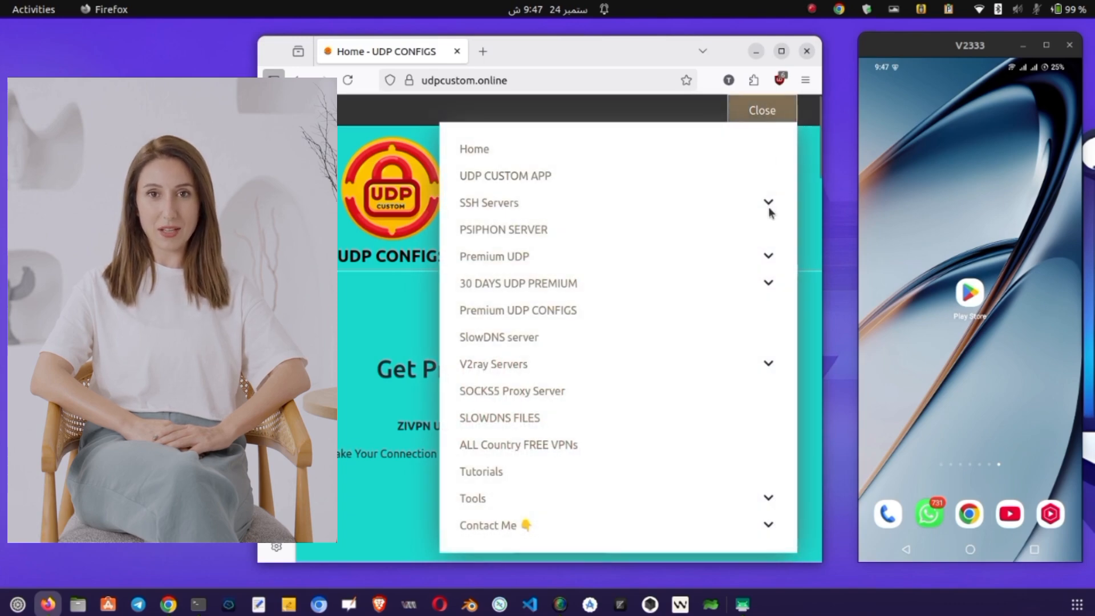
click(489, 203)
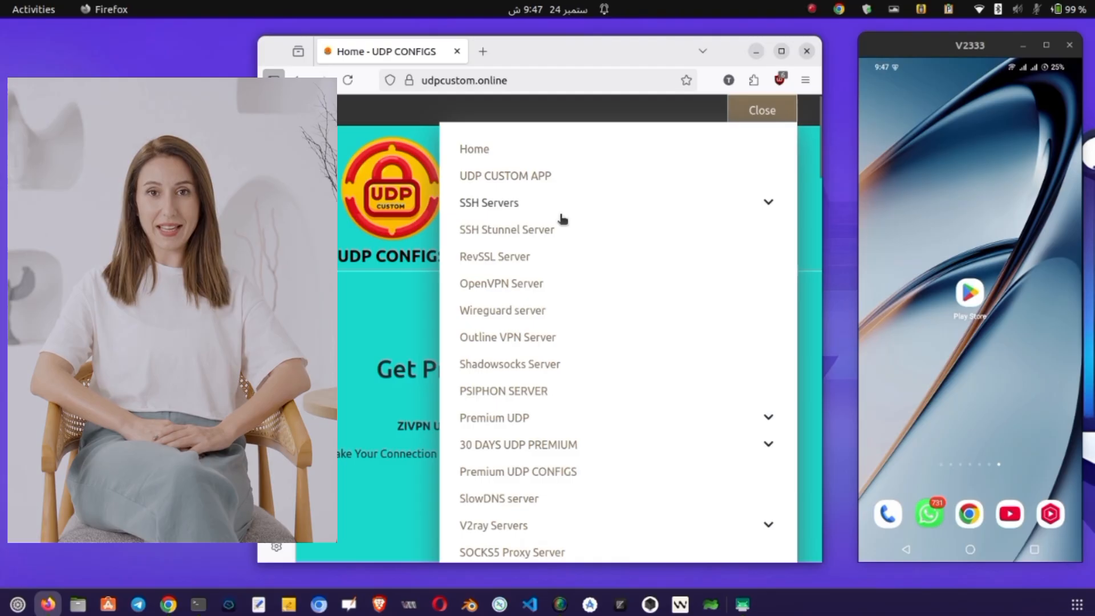
mouse_move(507, 229)
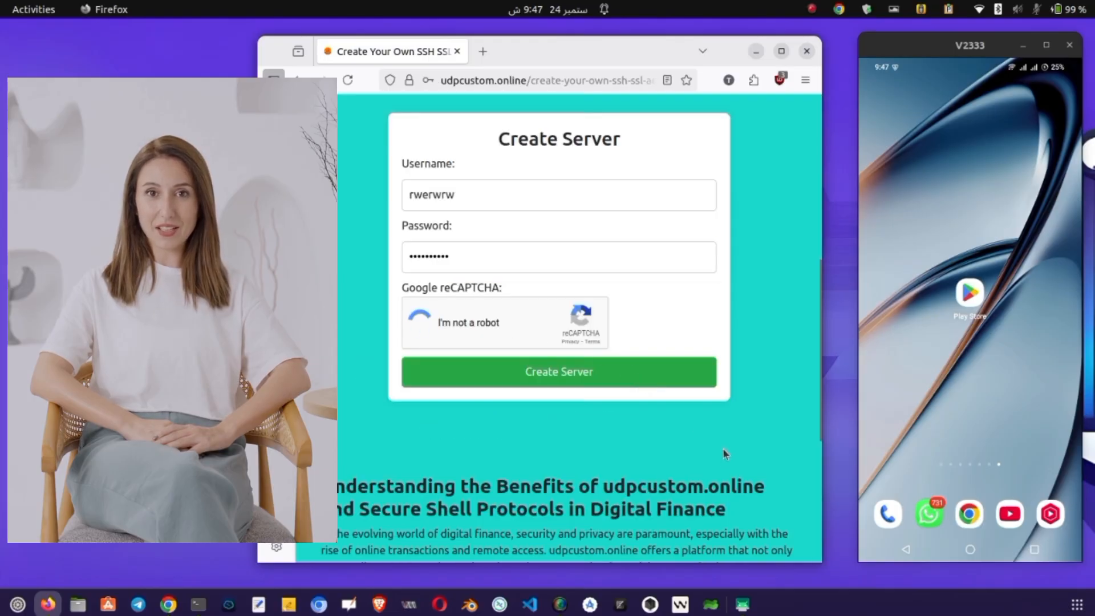
Create the SSH server and scroll to its Server Information (host us1.sshocean.site).
click(422, 322)
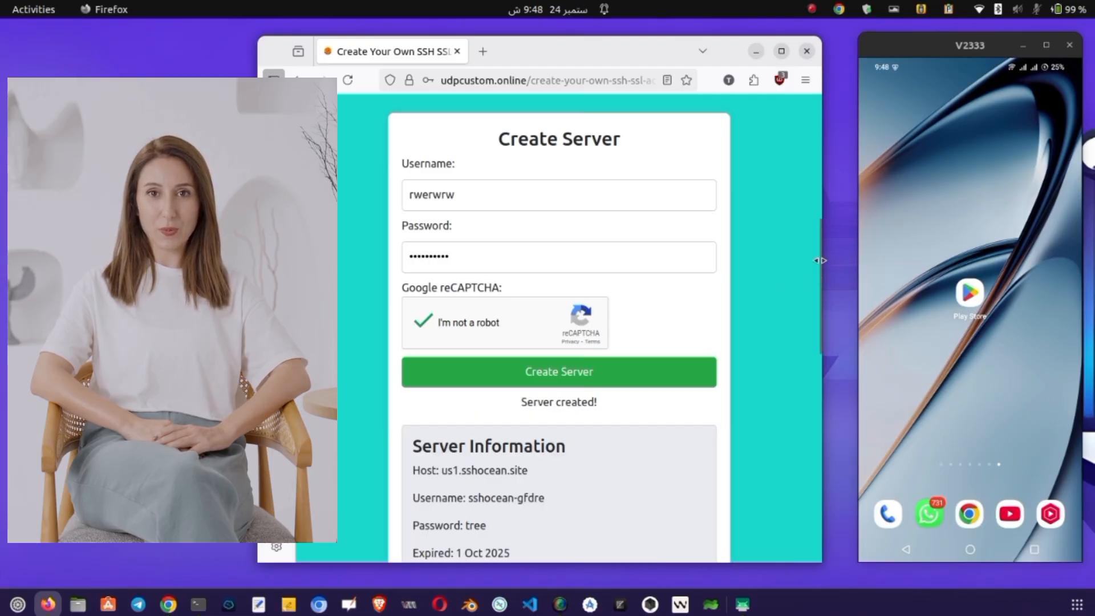
scroll(down, 3)
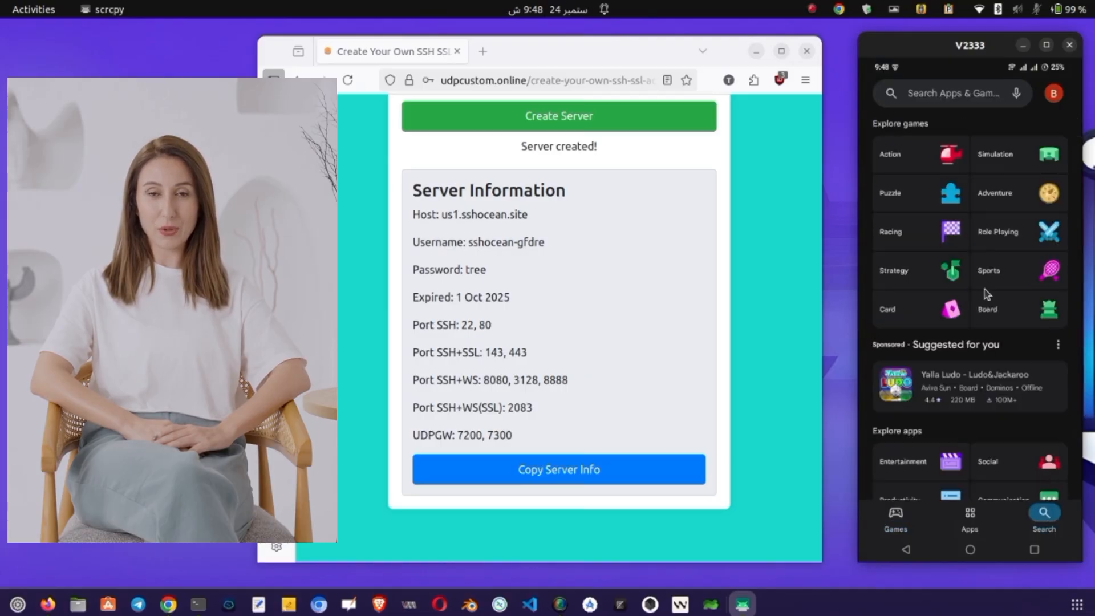
Search Play Store for 'NPV tunnel' and open the Npv Tunnel V2ray/SSH listing.
click(949, 93)
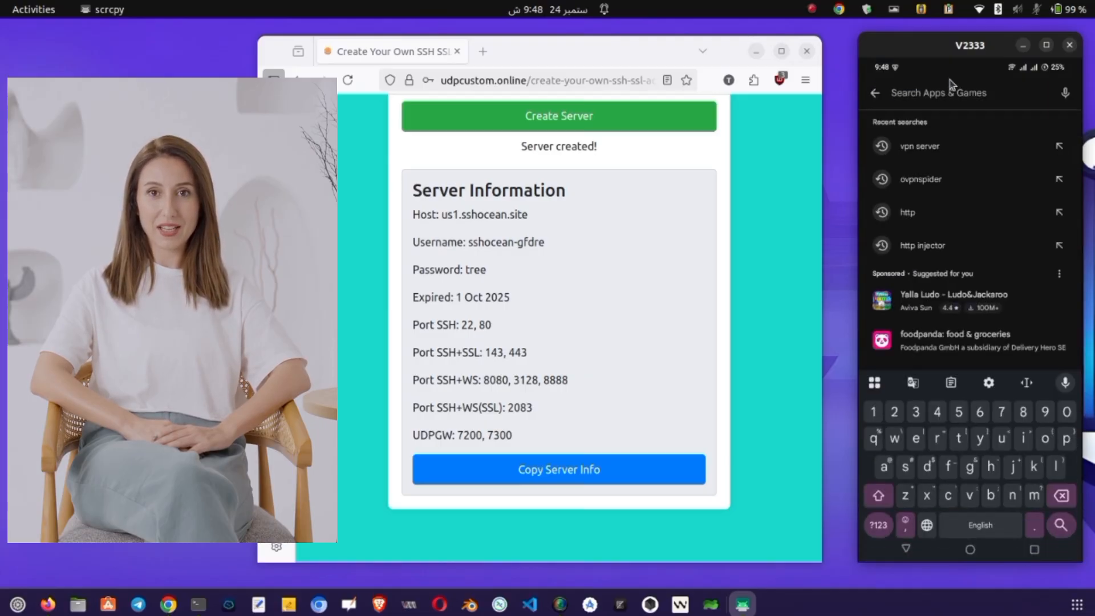
text(npv)
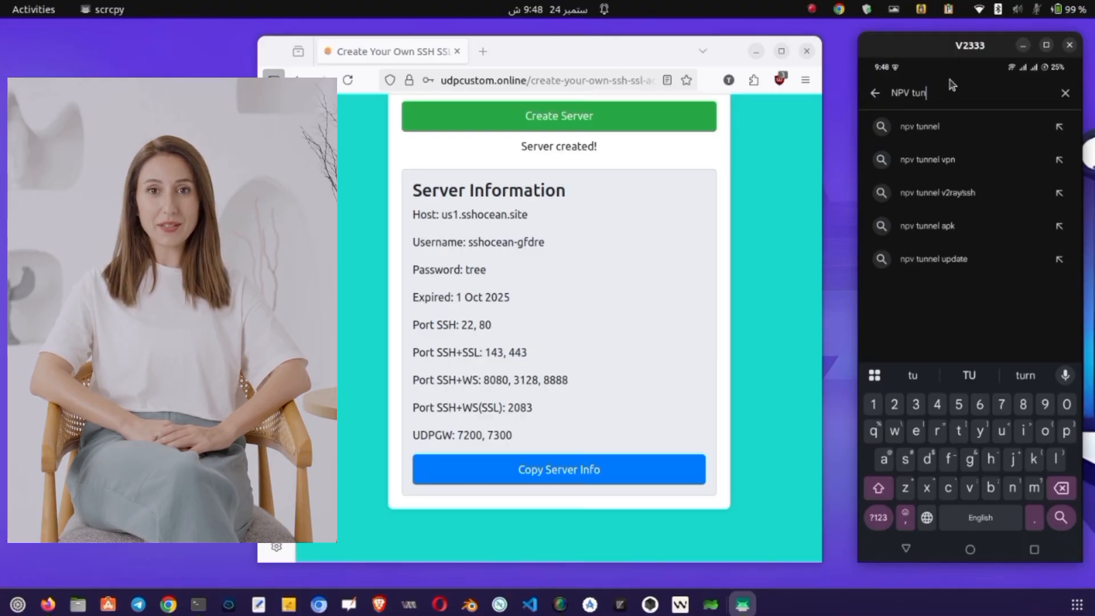
text(nel)
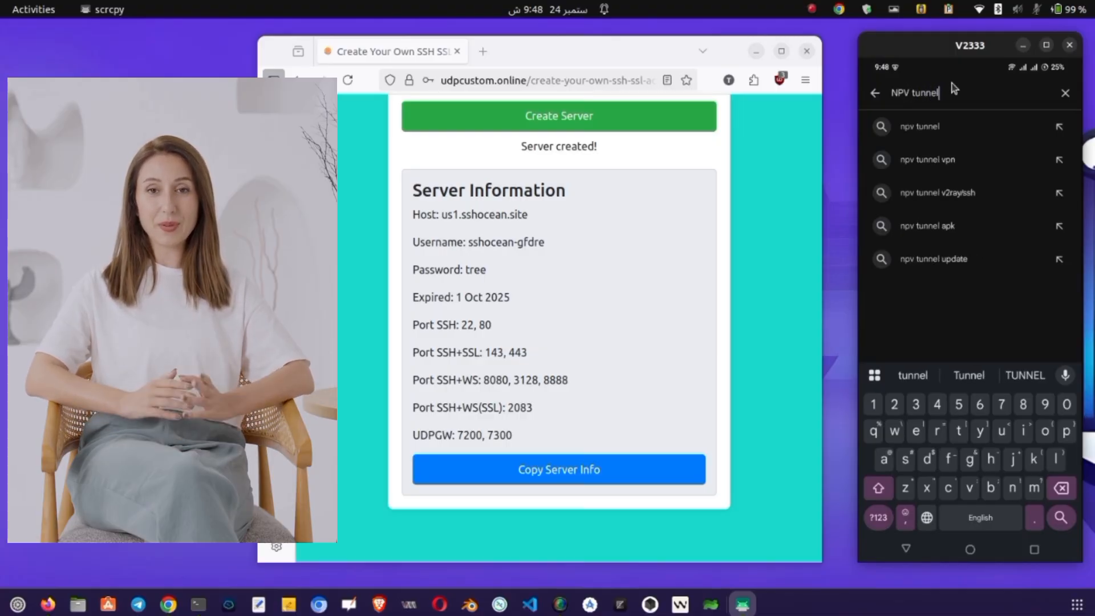
click(918, 126)
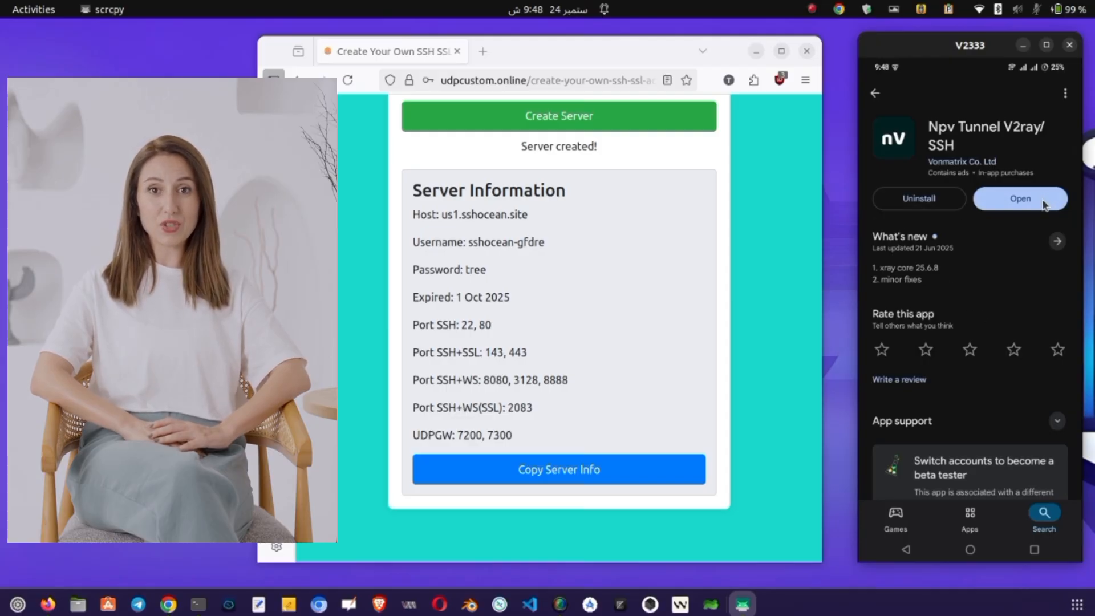
Launch Npv Tunnel and, from its Configs list, choose to add a config manually.
click(1019, 199)
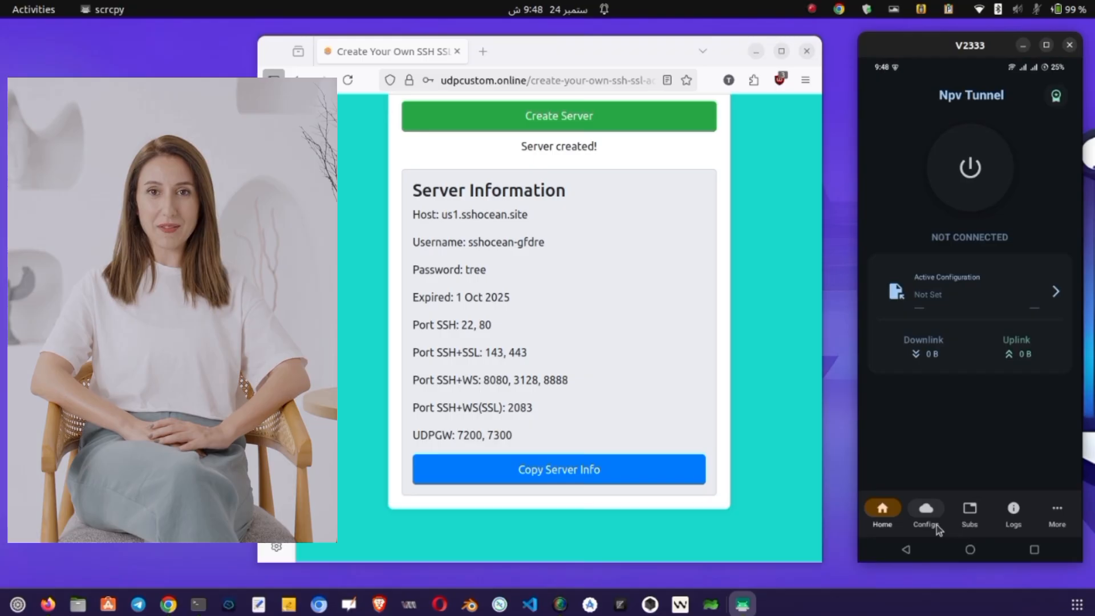
click(925, 515)
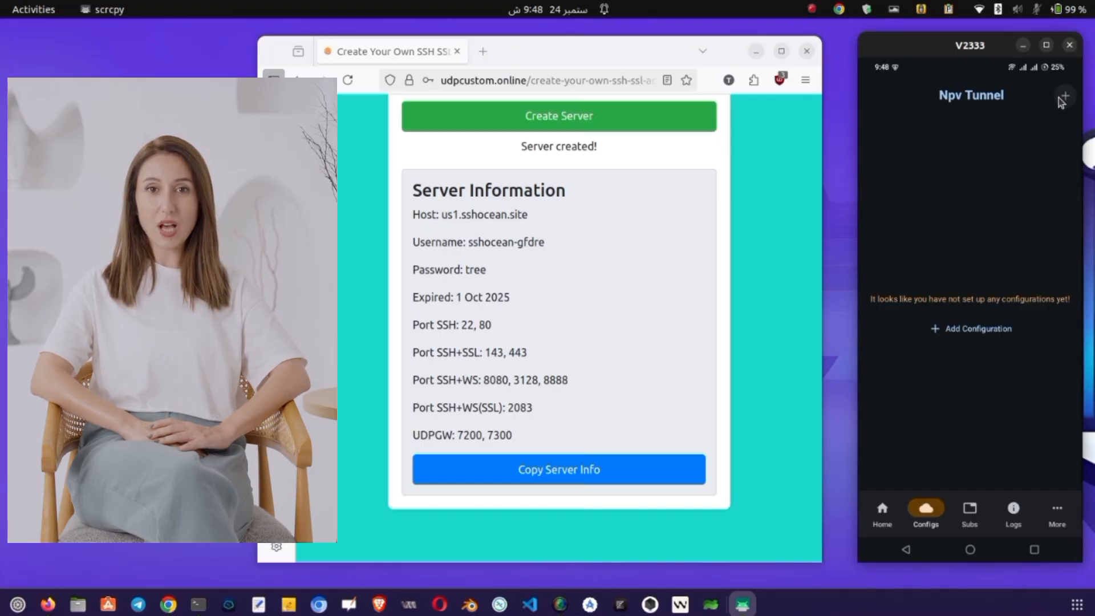
click(1064, 95)
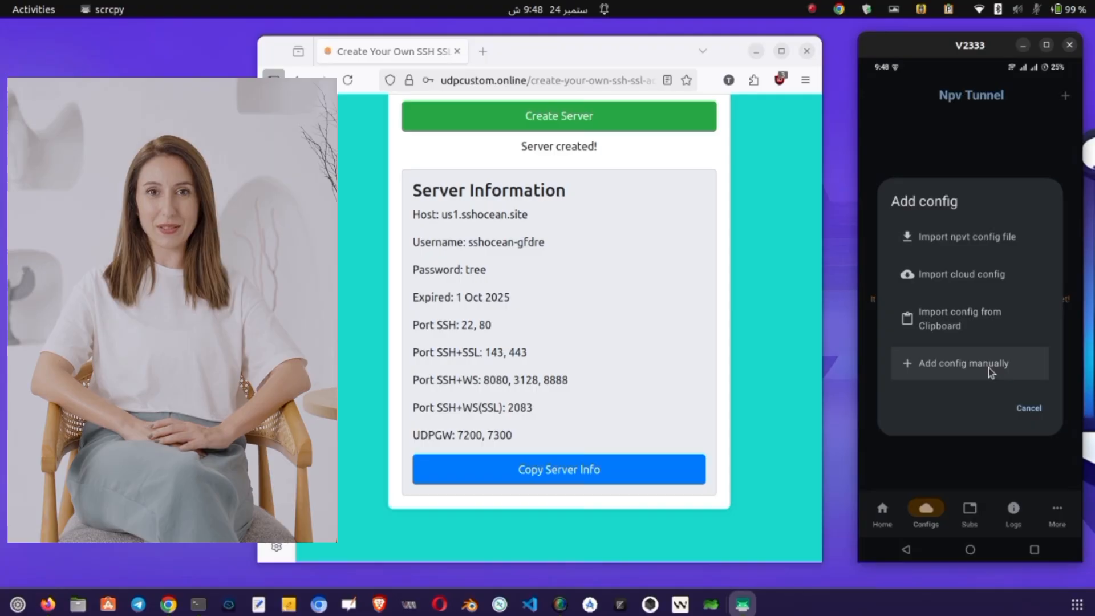
click(967, 363)
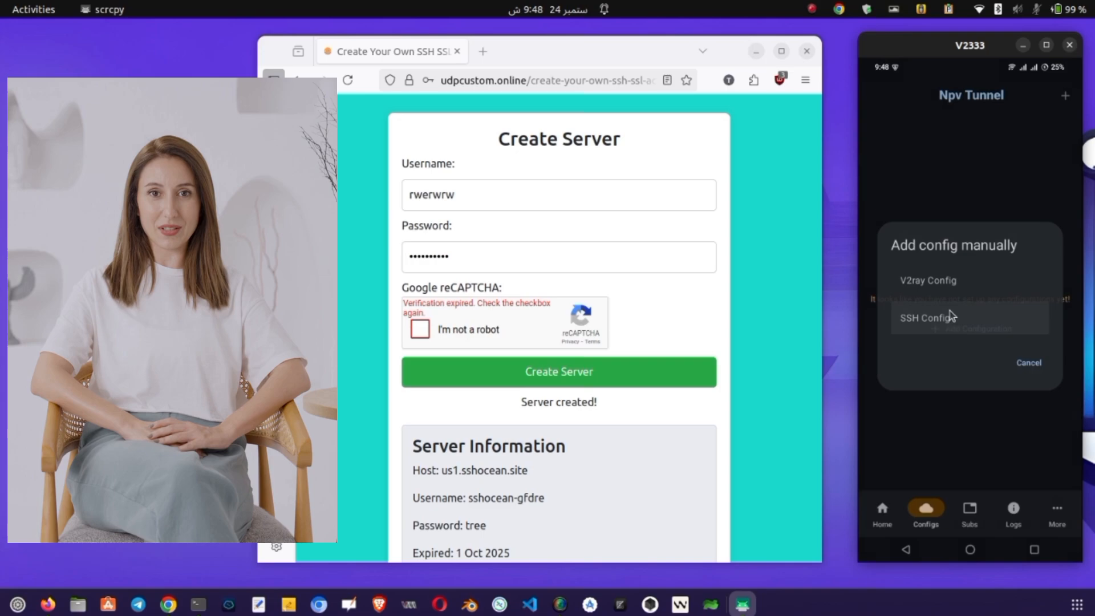
Create a new SSH config using the SSH-TLS protocol.
click(924, 318)
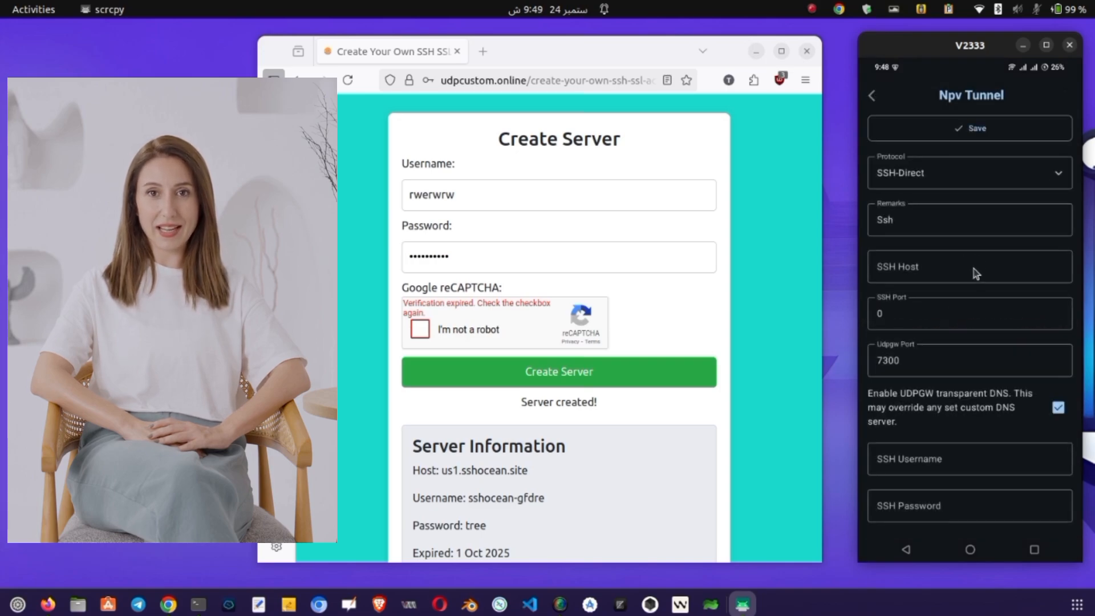
mouse_move(1038, 179)
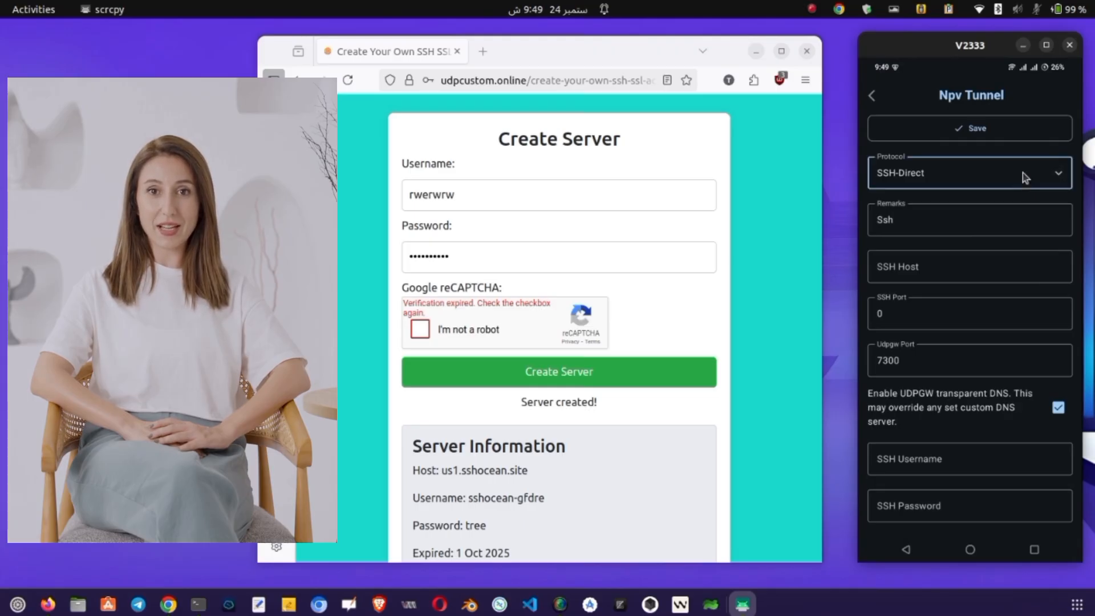
click(970, 172)
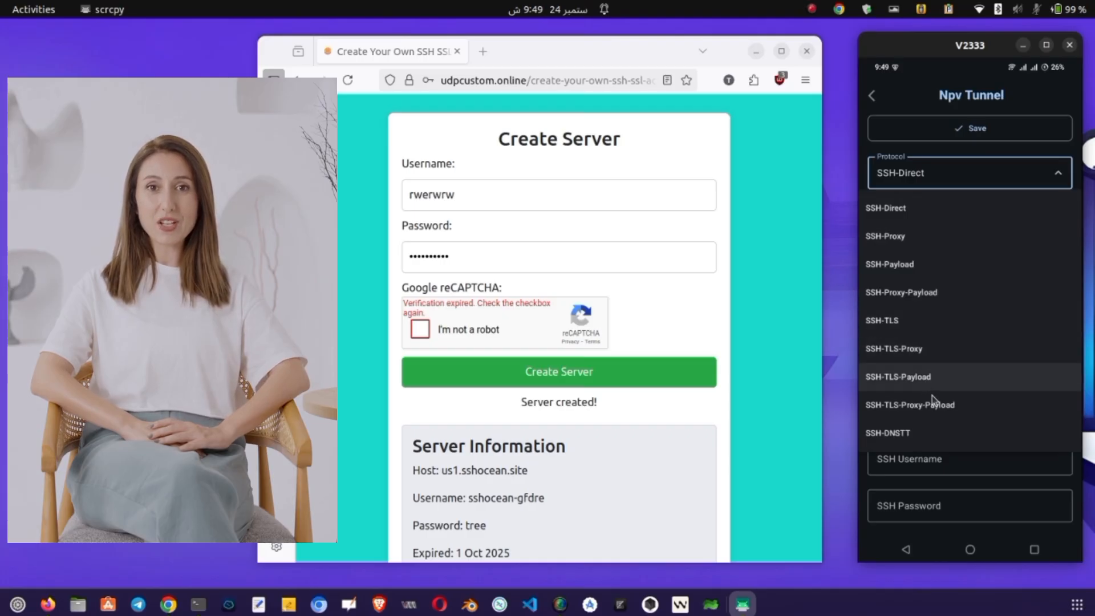
mouse_move(908, 348)
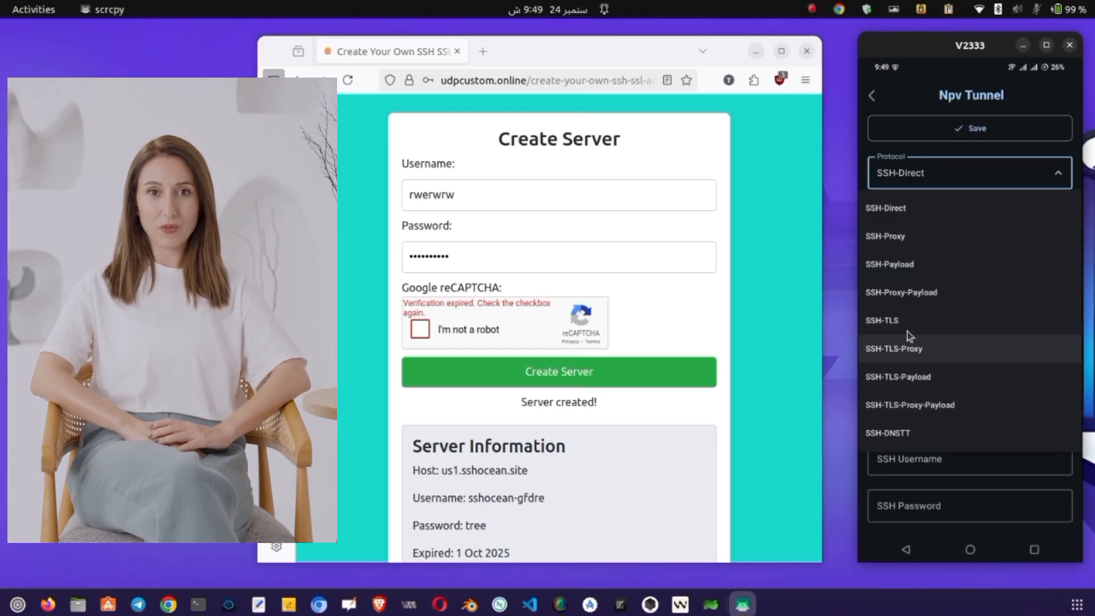
click(881, 320)
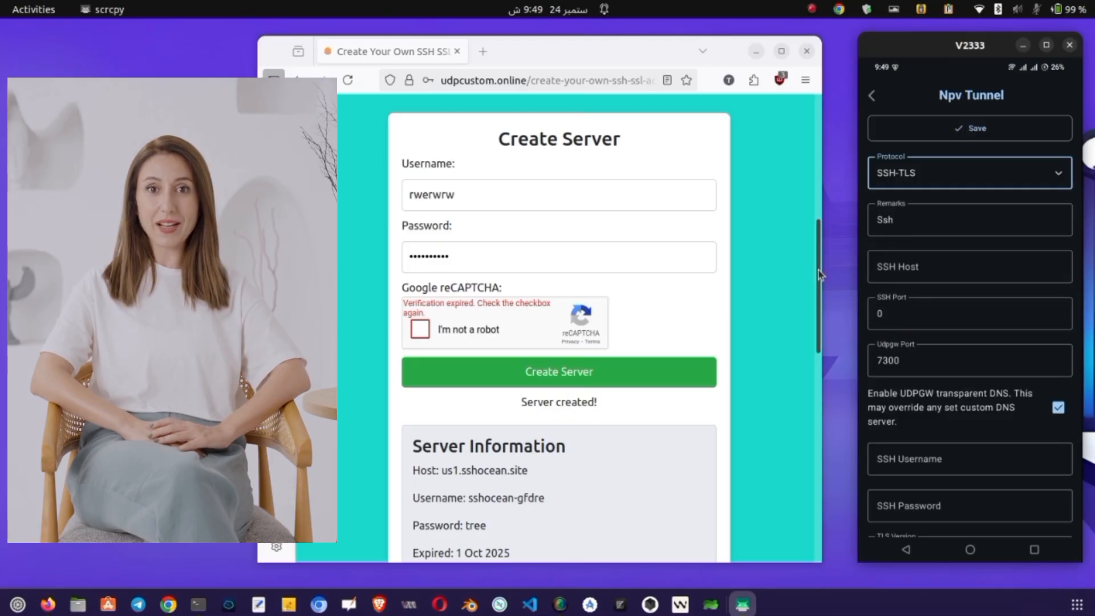
Enter host us1.sshocean.site and SSH port 443 copied from the server details.
scroll(down, 3)
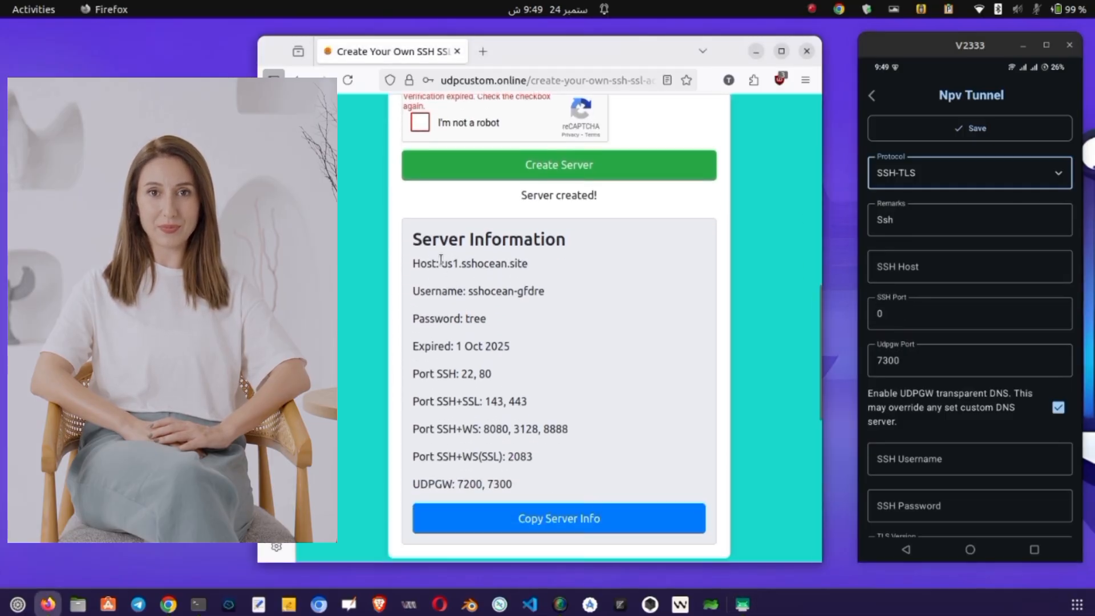
right_click(484, 263)
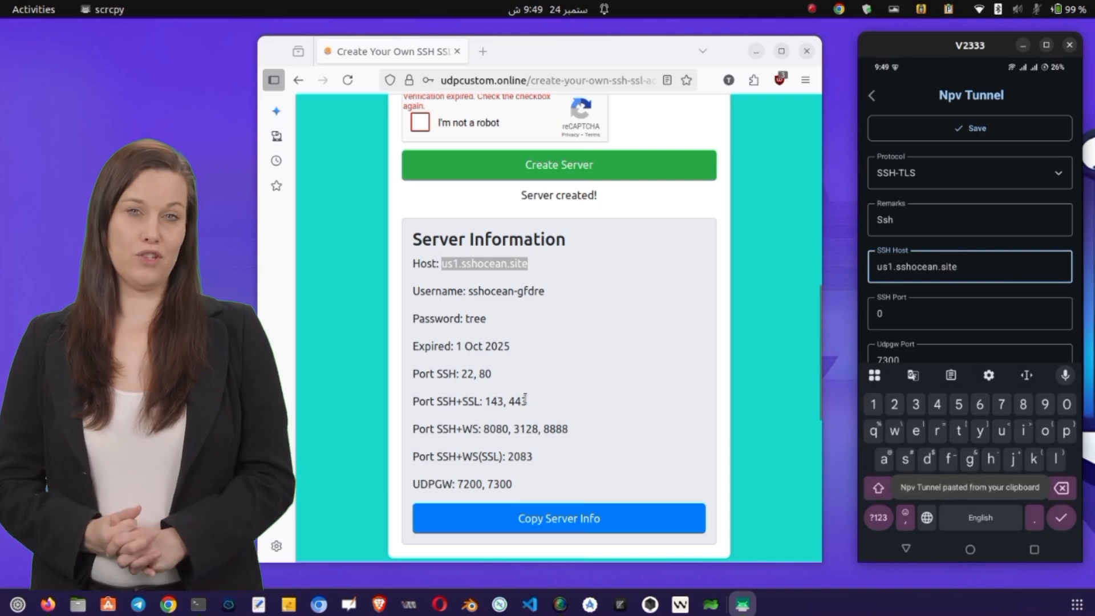
right_click(516, 401)
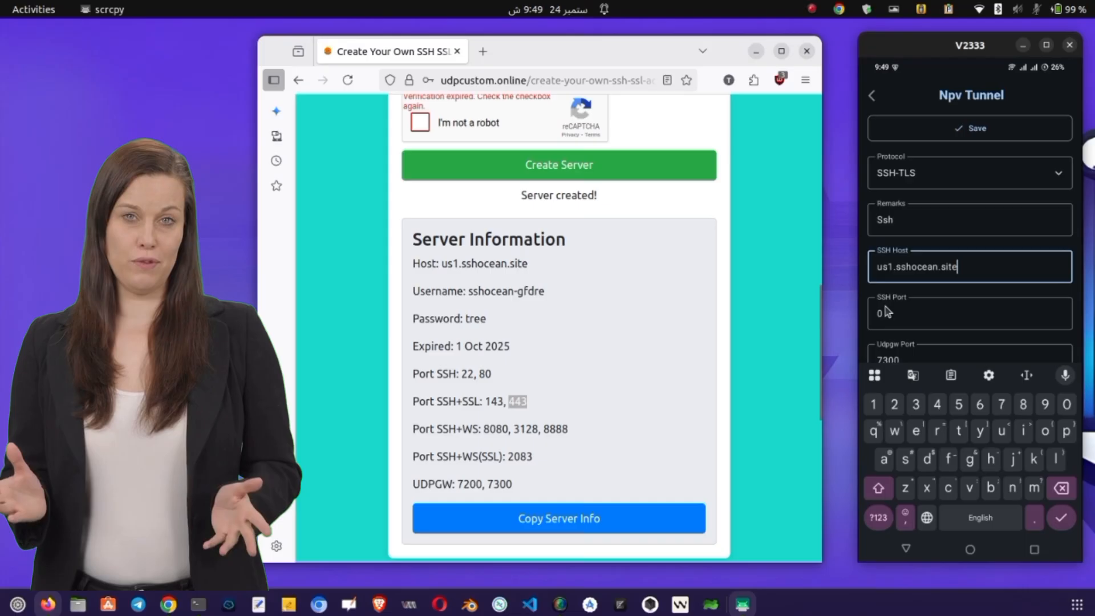
click(969, 313)
text(443)
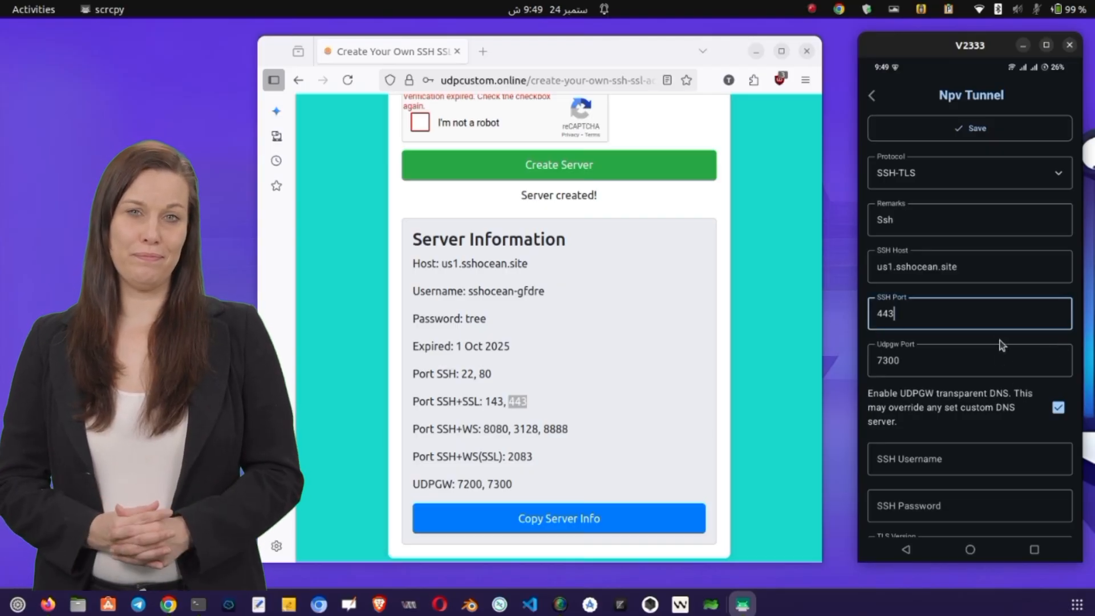
scroll(down, 3)
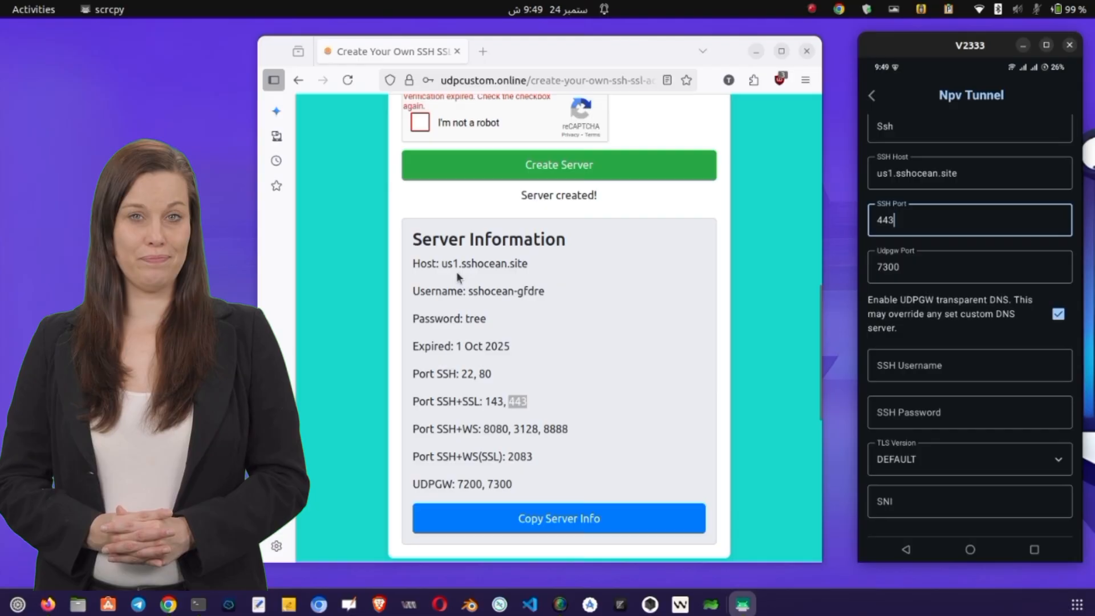
Copy username sshocean-gfdre and the password from the server info into the config.
double_click(506, 292)
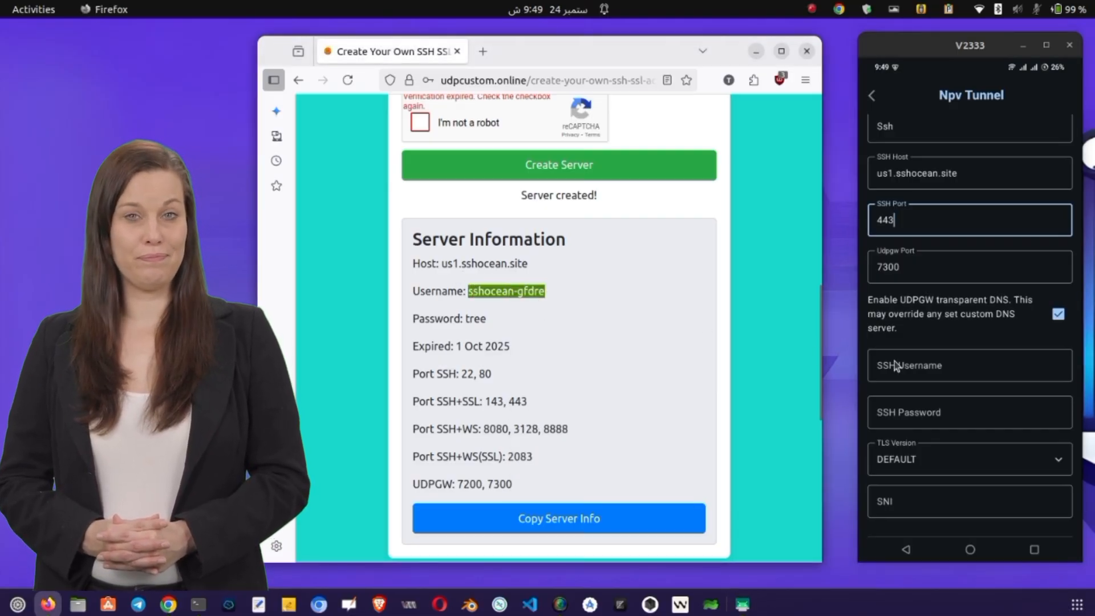
click(969, 365)
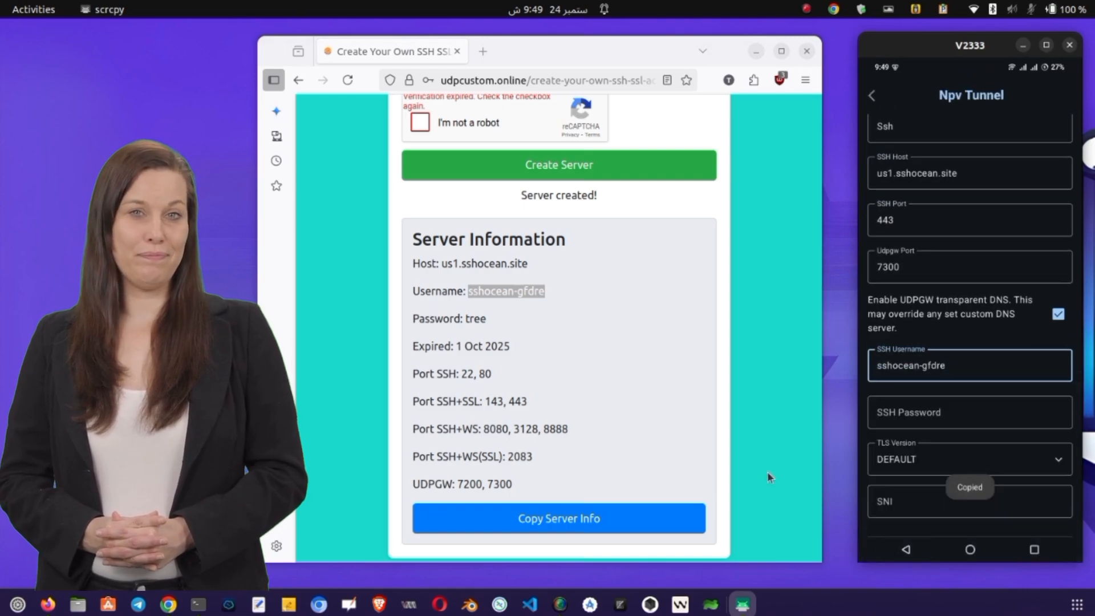
right_click(475, 319)
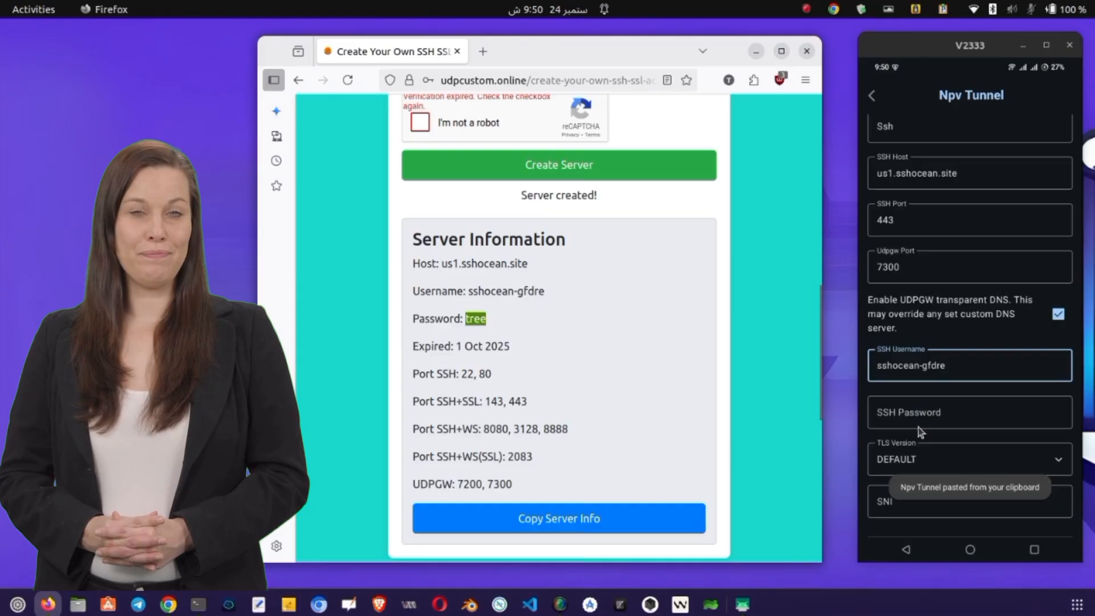
click(970, 412)
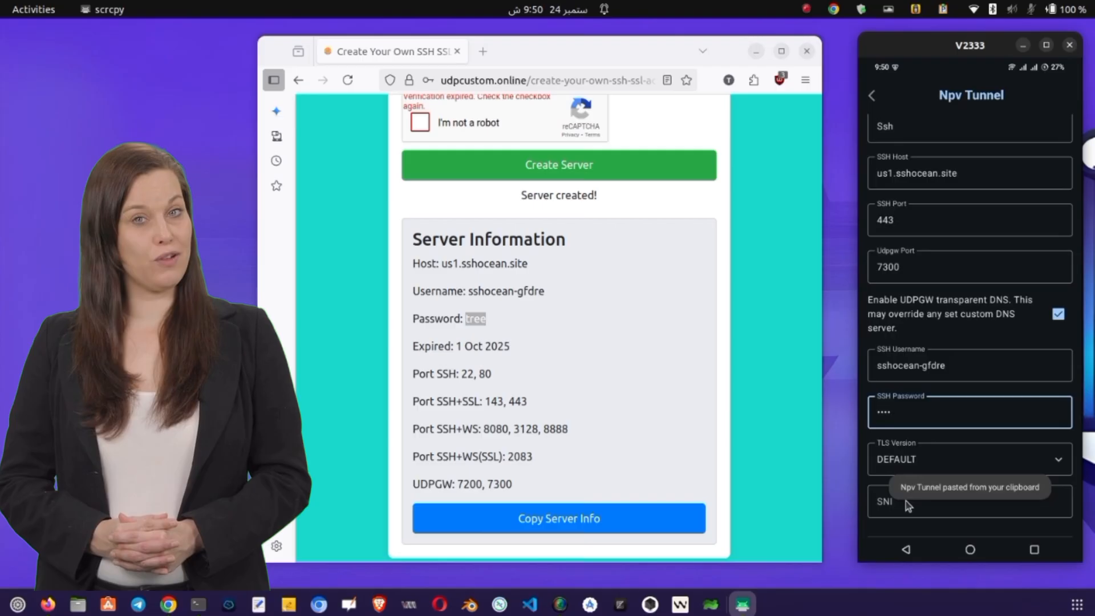
click(964, 502)
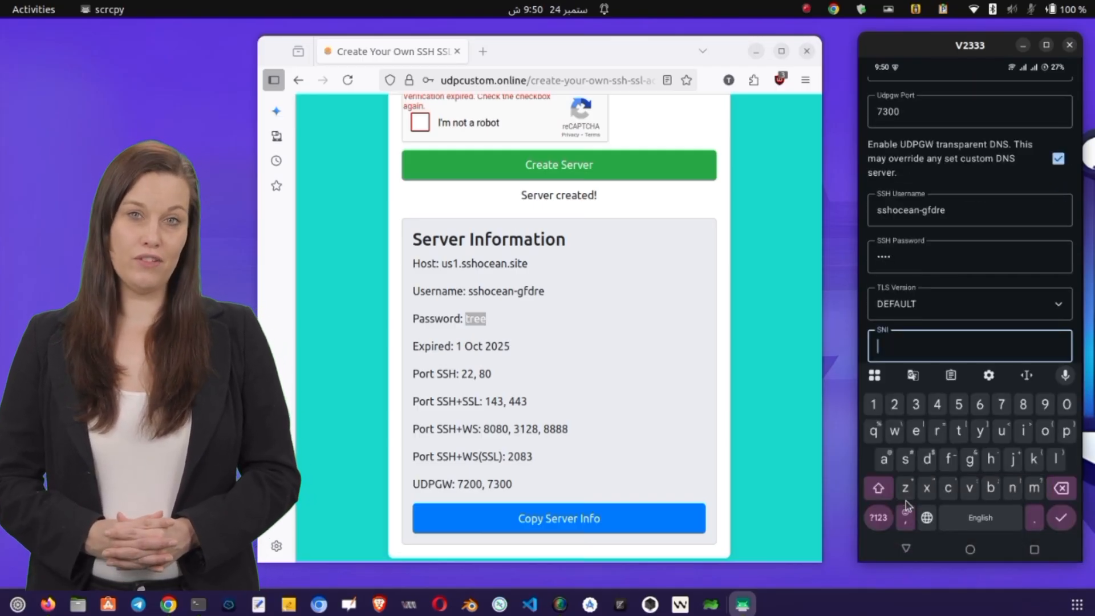
Type the SNI hostname test.example.com into the SSH-TLS config.
text(valid)
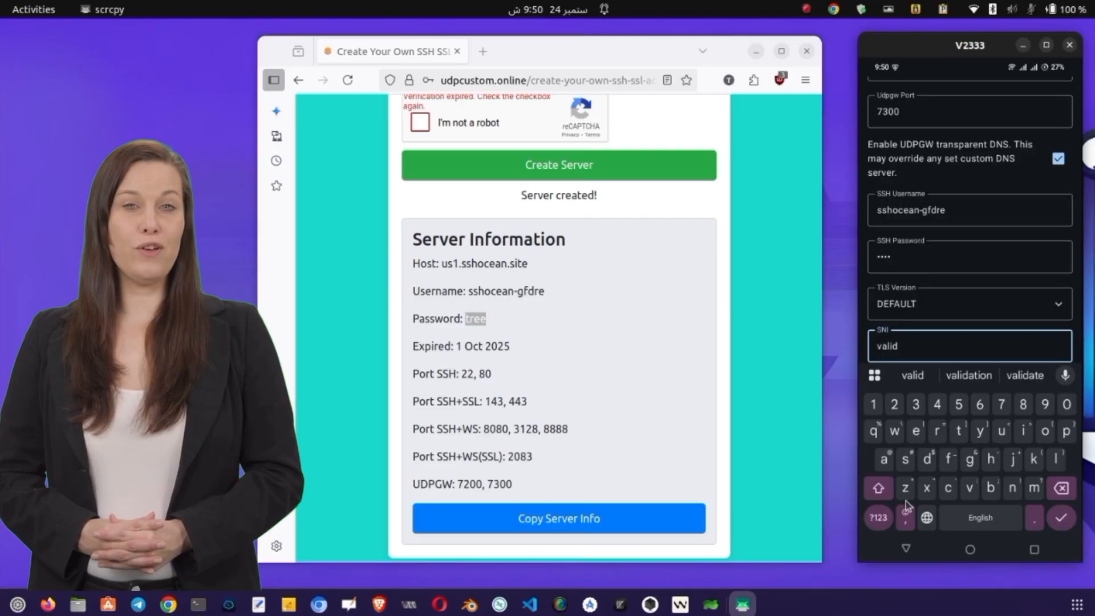
text(sn)
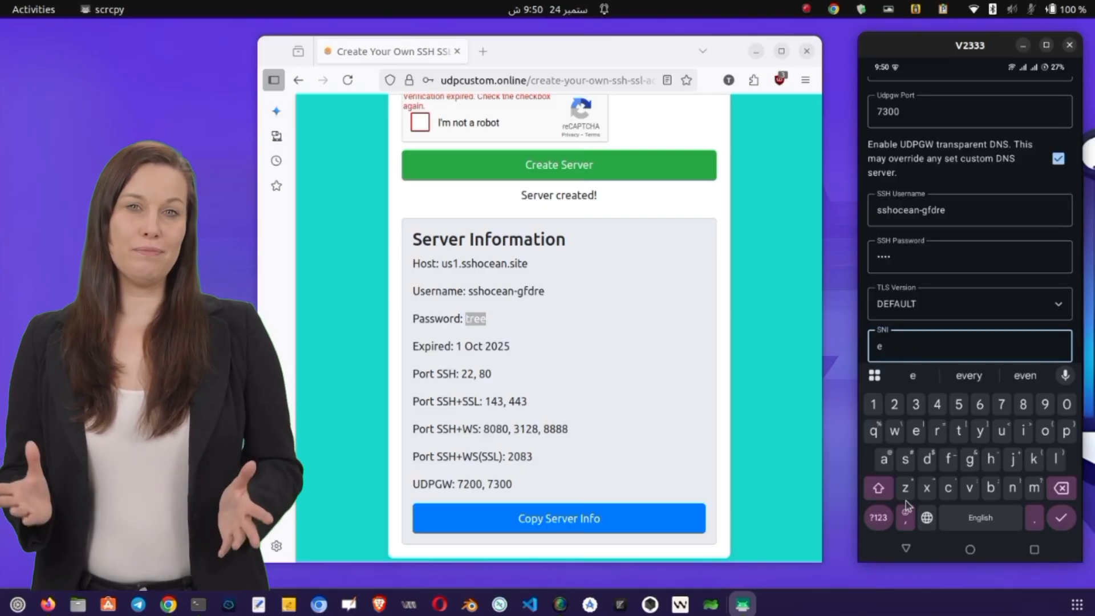
text(test.examp)
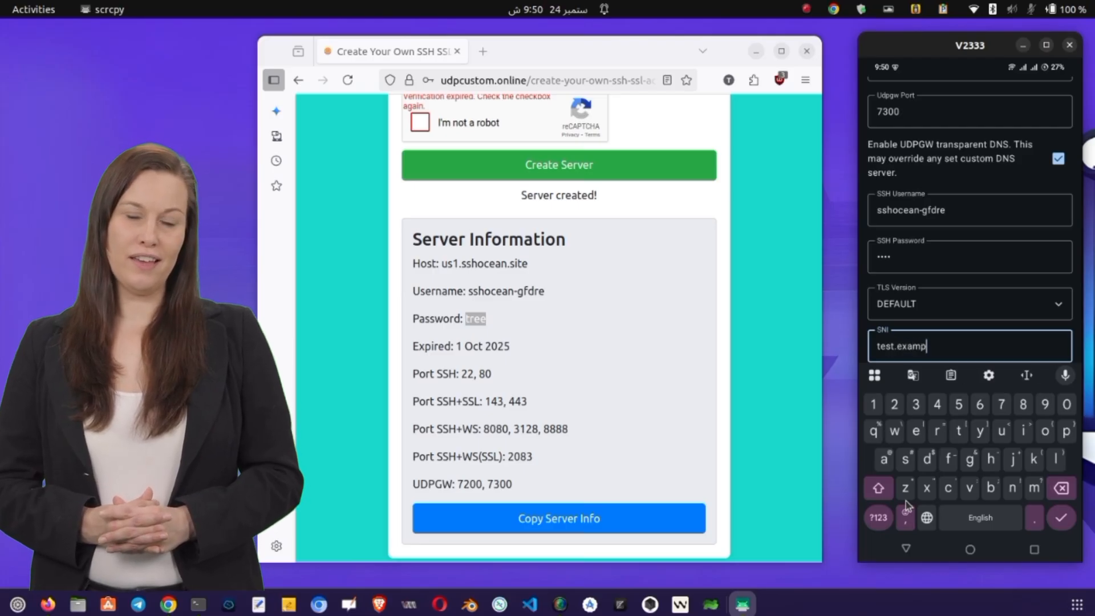
text(le.com)
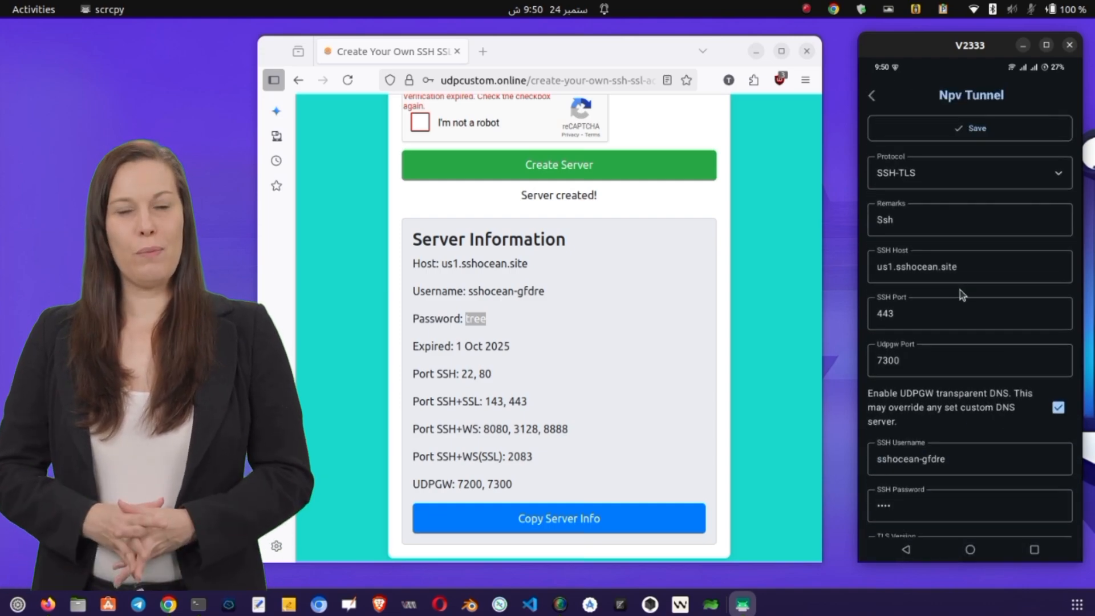
Rename the config 'My new SSL file', save it, and select it as active.
click(970, 219)
text(M)
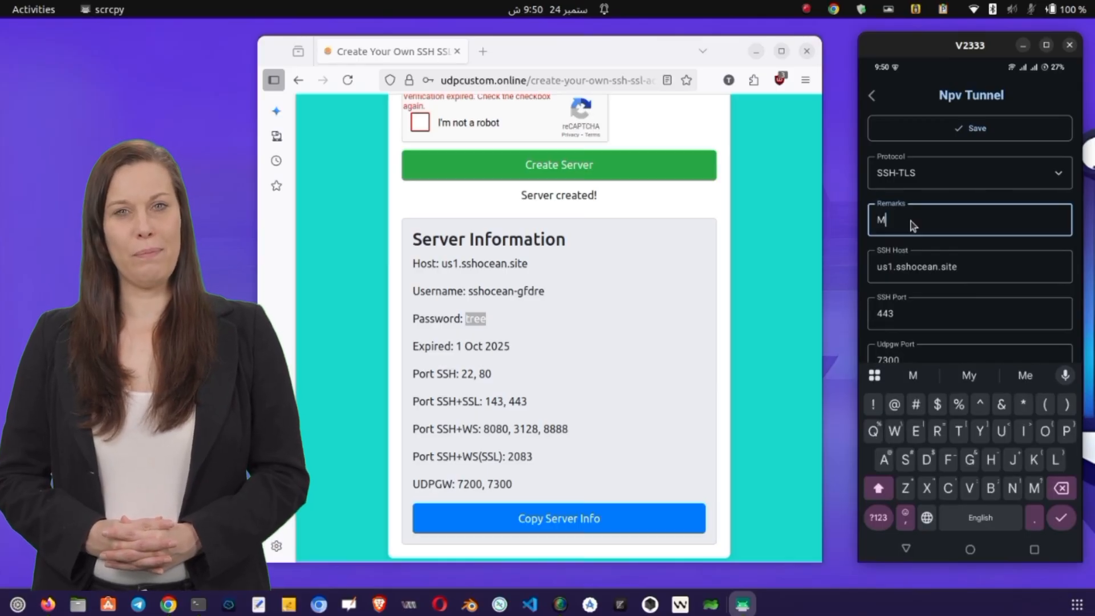
text(y new)
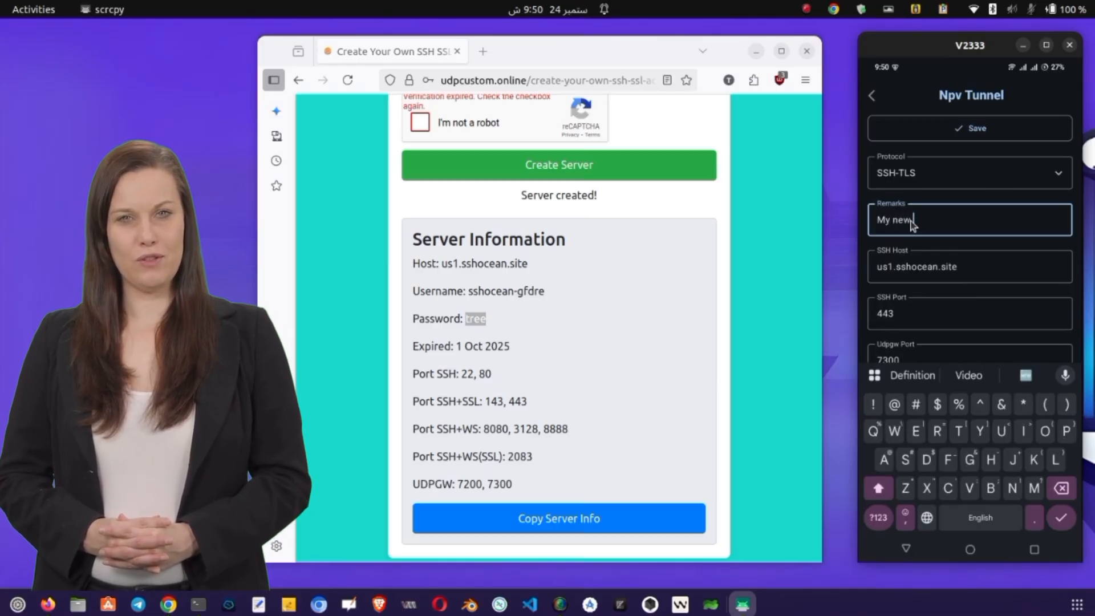
text(SSL file)
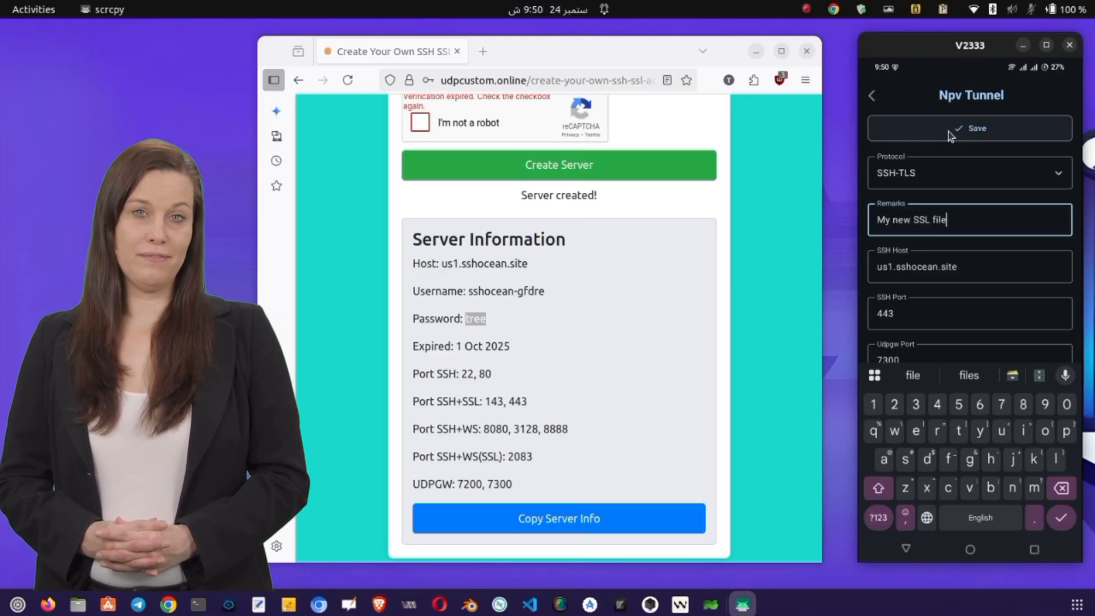
click(970, 129)
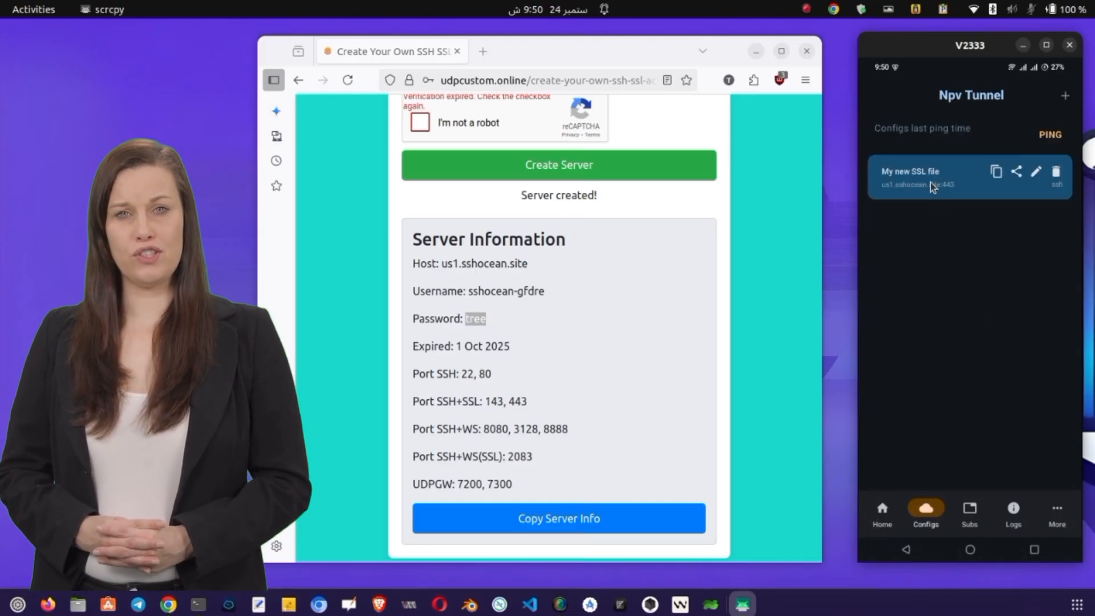
mouse_move(929, 261)
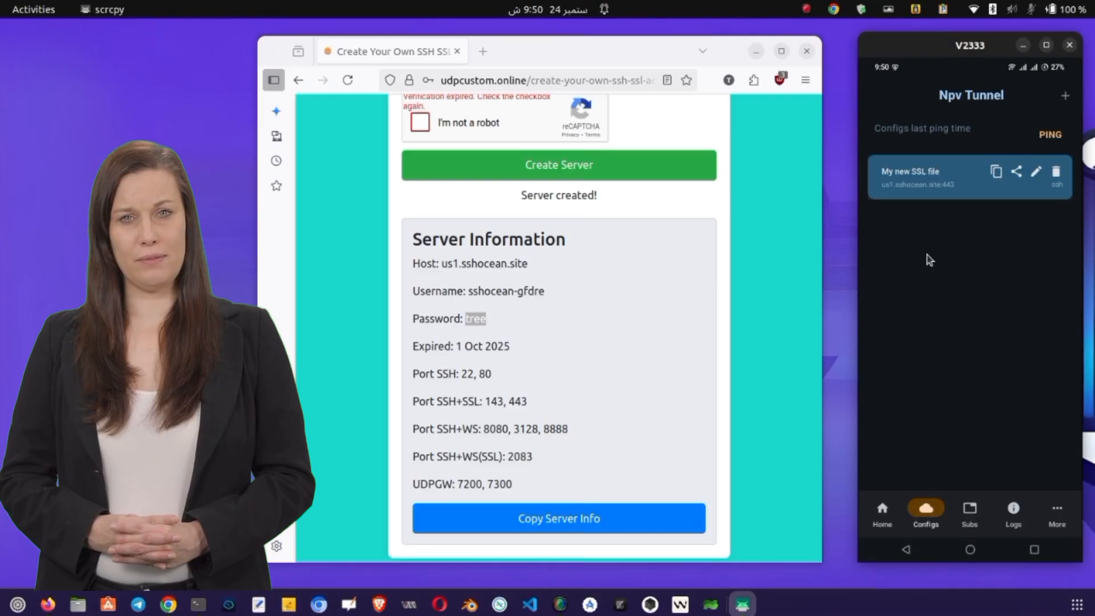
click(882, 512)
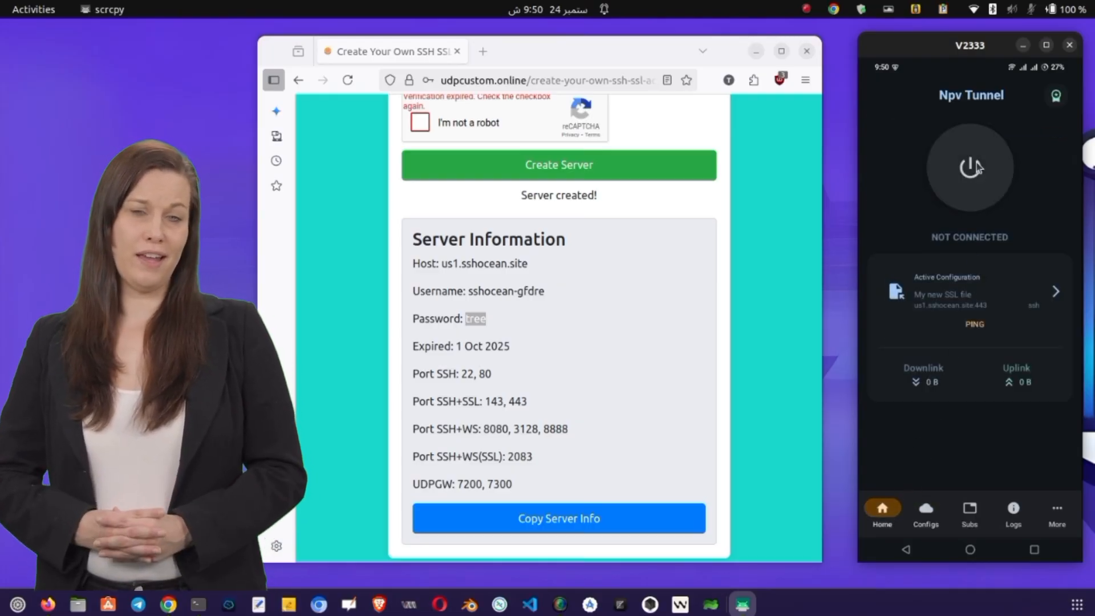
Connect the tunnel through 'My new SSL file', checking Subs and Configs, then return Home.
click(970, 167)
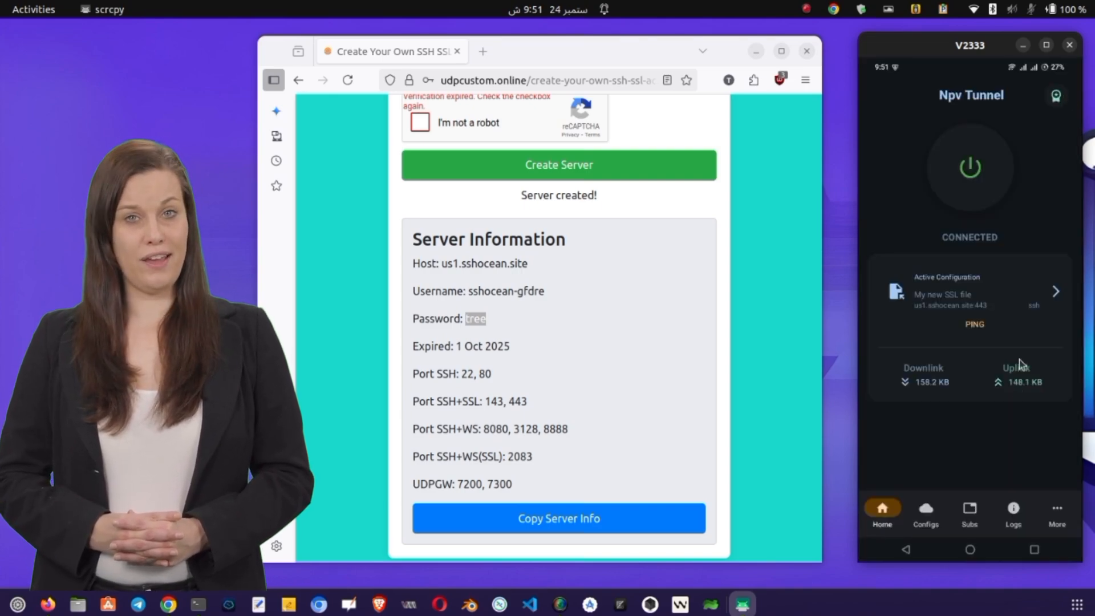
click(1014, 510)
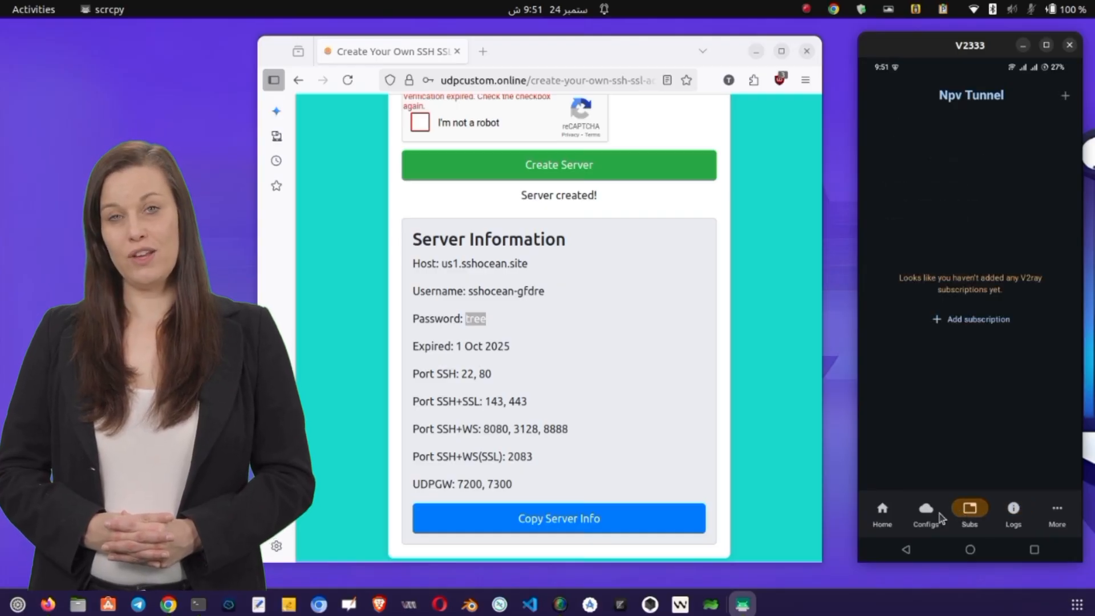
click(882, 512)
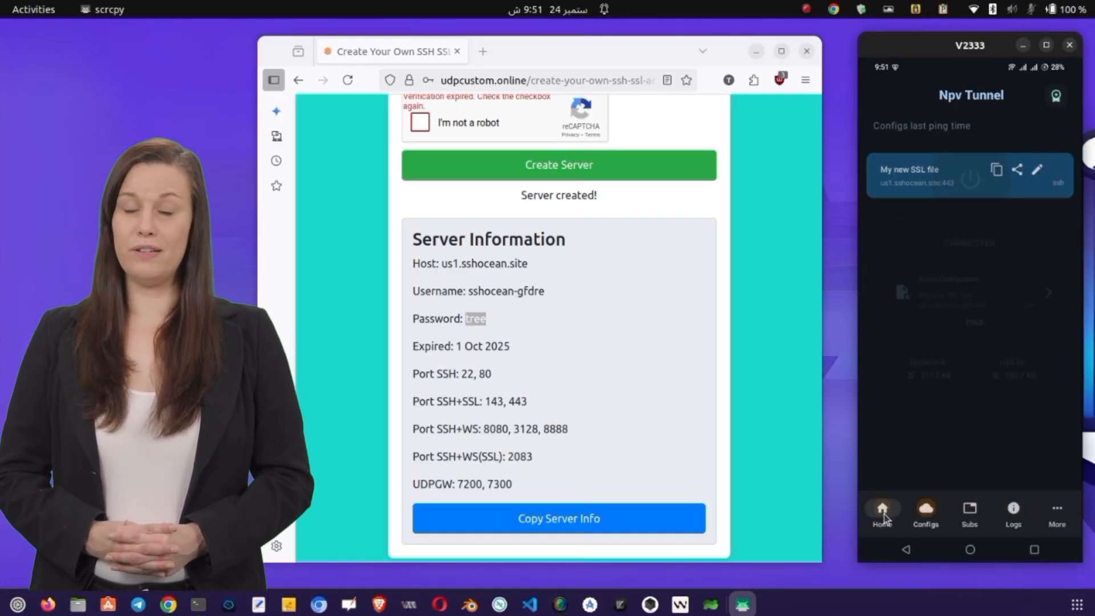
click(970, 181)
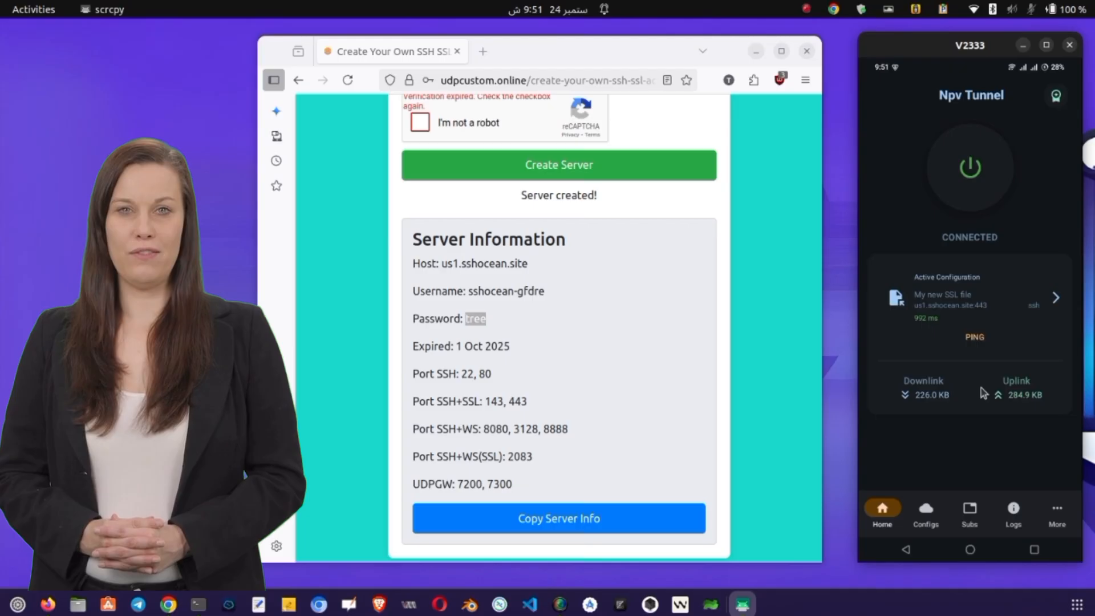
mouse_move(942, 357)
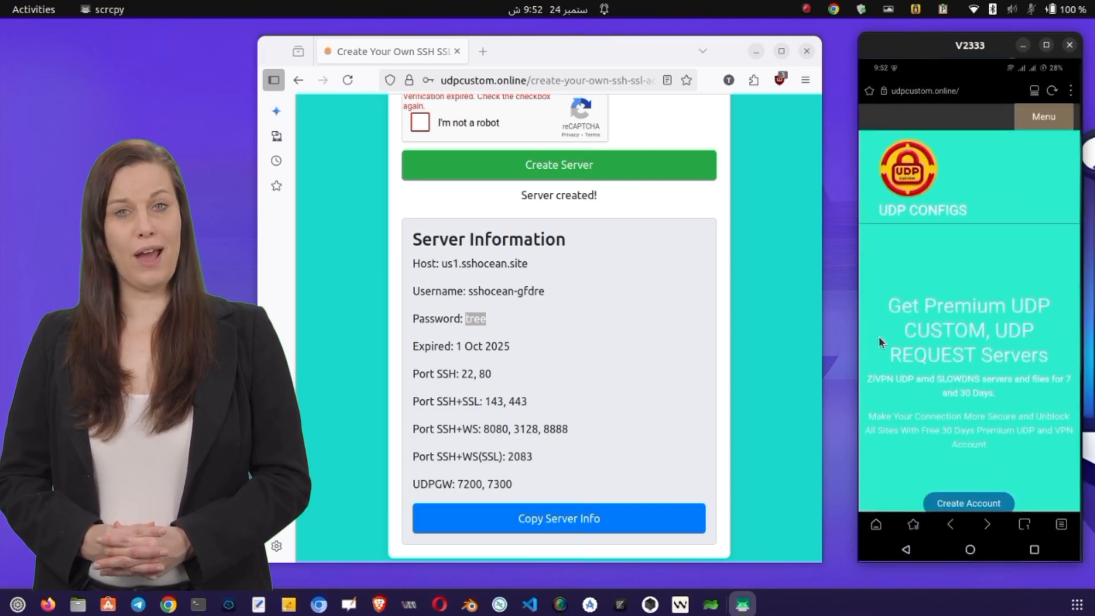
Go to udpcustom.online's Check My IP page from the site menu.
click(1043, 116)
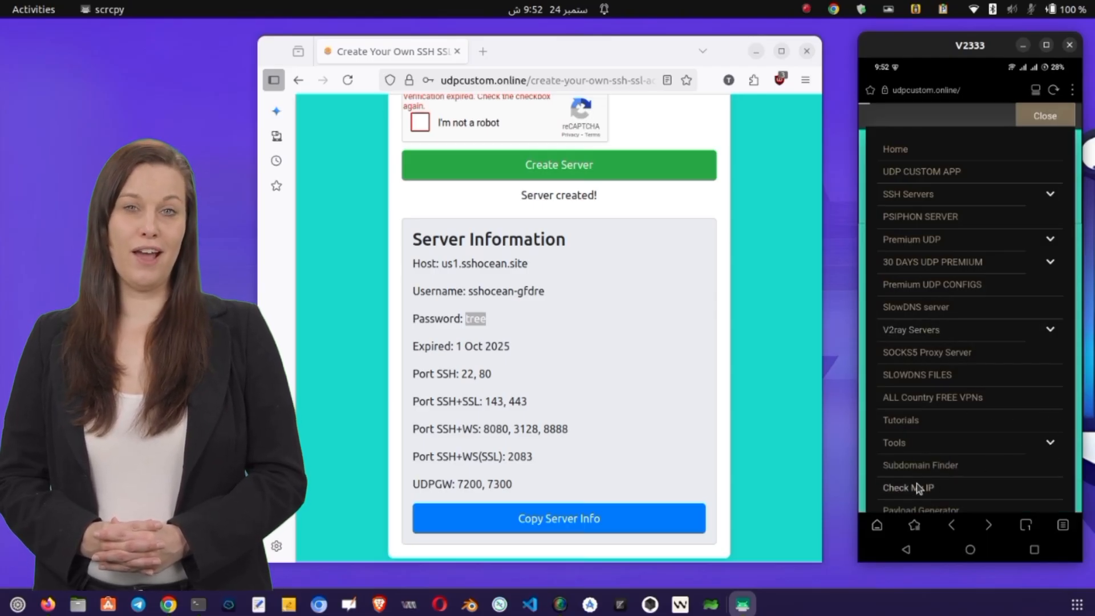
click(908, 486)
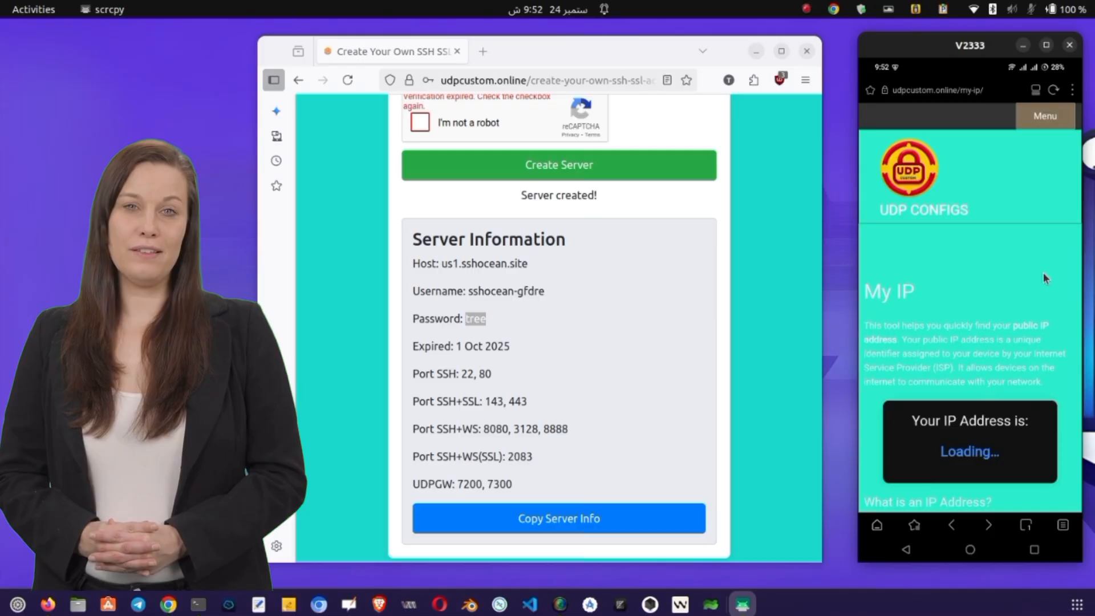